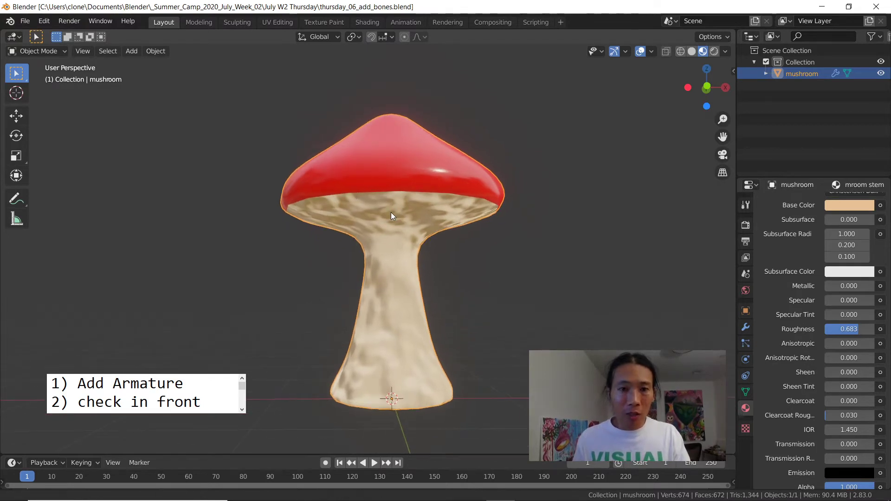
Add an Armature object to the scene from the Add menu next to the mushroom.
left_click_drag(391, 216, 360, 217)
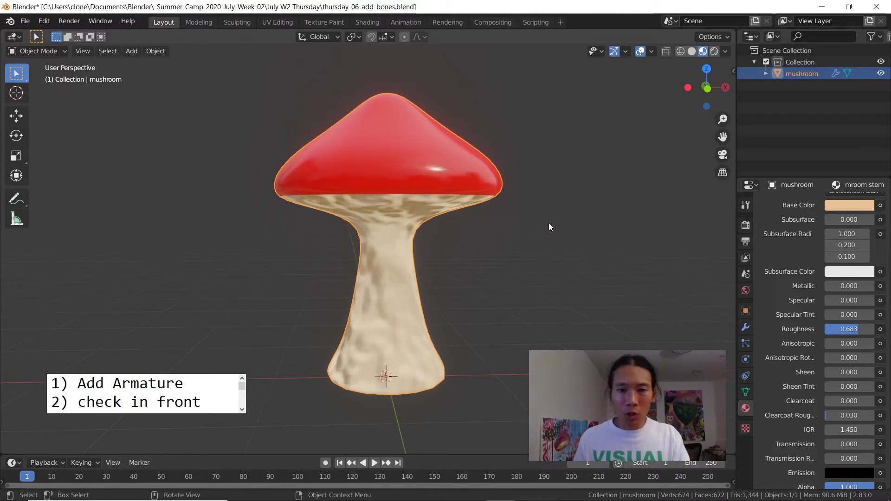
mouse_move(511, 250)
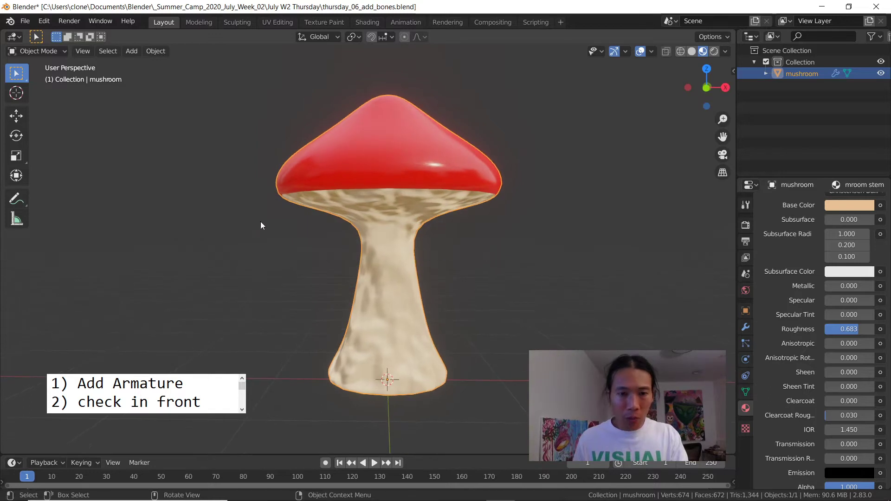
left_click(131, 51)
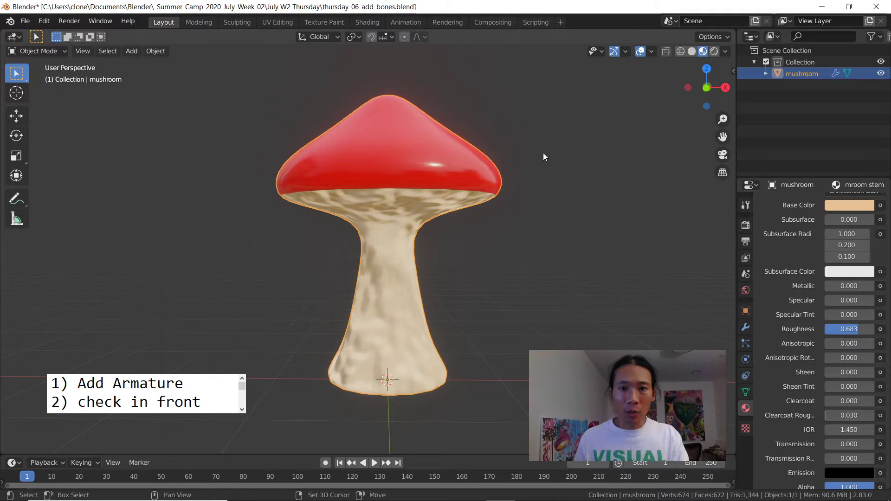
left_click(131, 51)
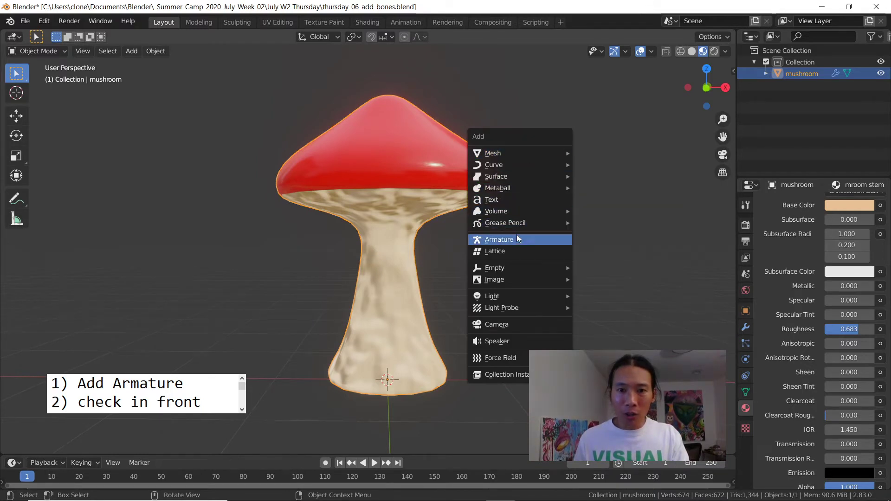
mouse_move(512, 240)
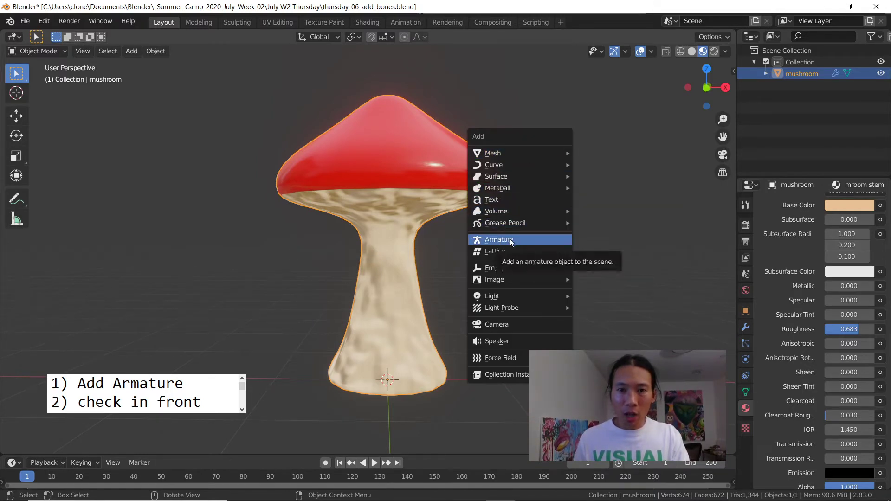
left_click(498, 239)
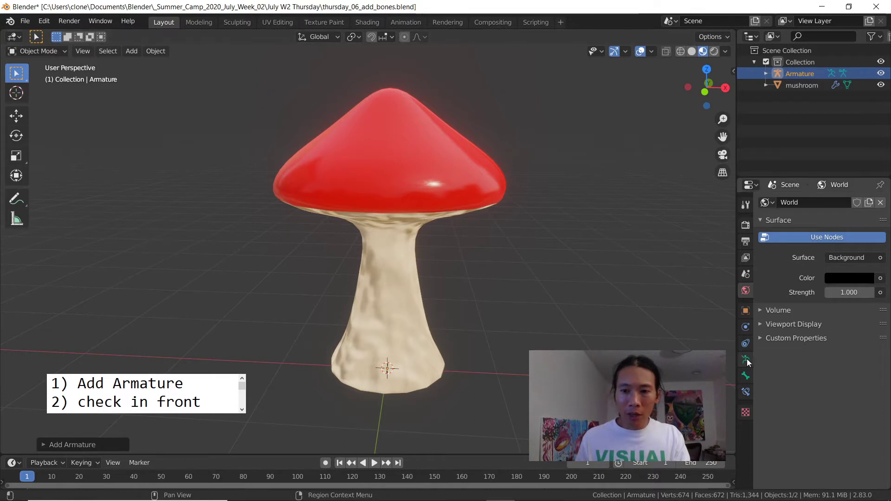
Show the armature's Viewport Display options in its data settings to enable In Front.
left_click(746, 347)
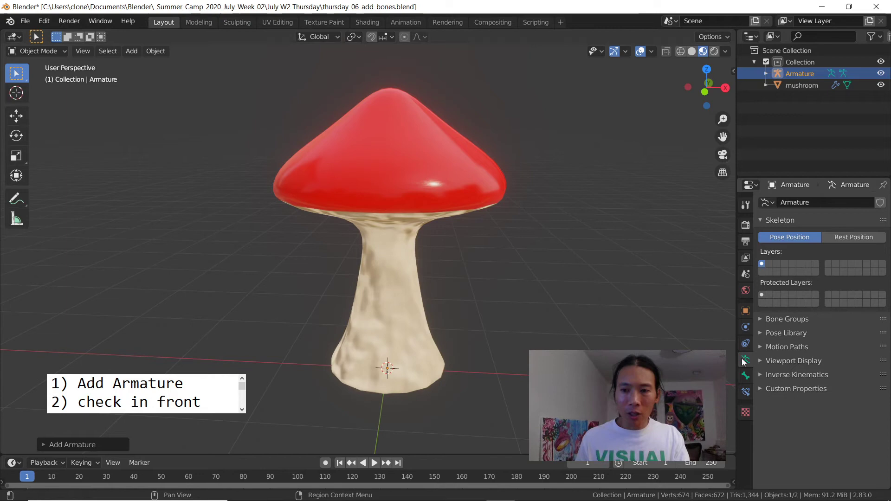
left_click(794, 360)
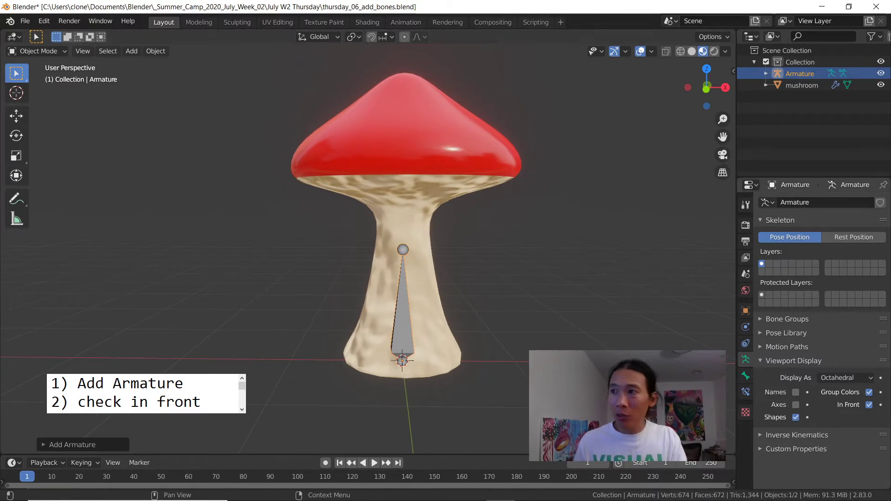
type("3) change view to")
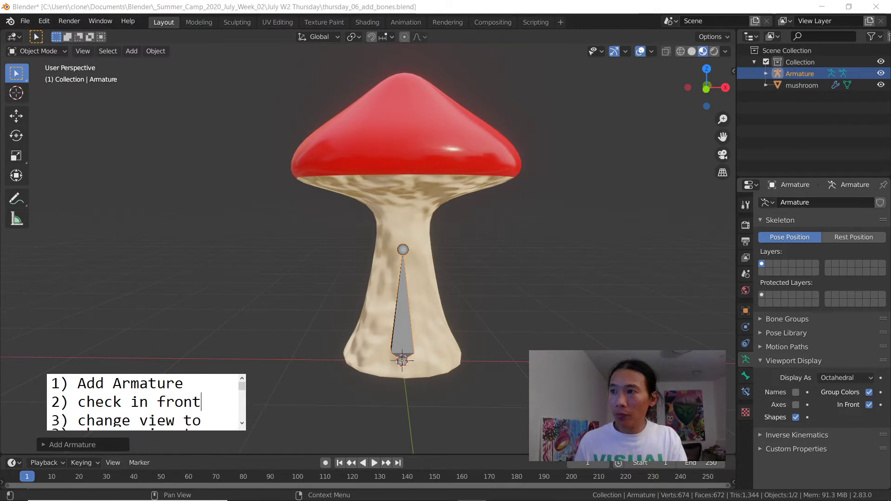
type("Bendy Bones")
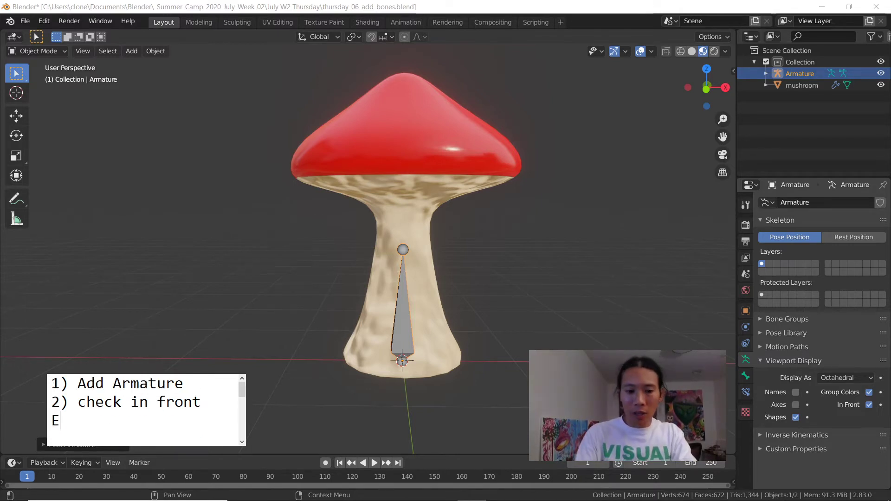
type("DIT mode,")
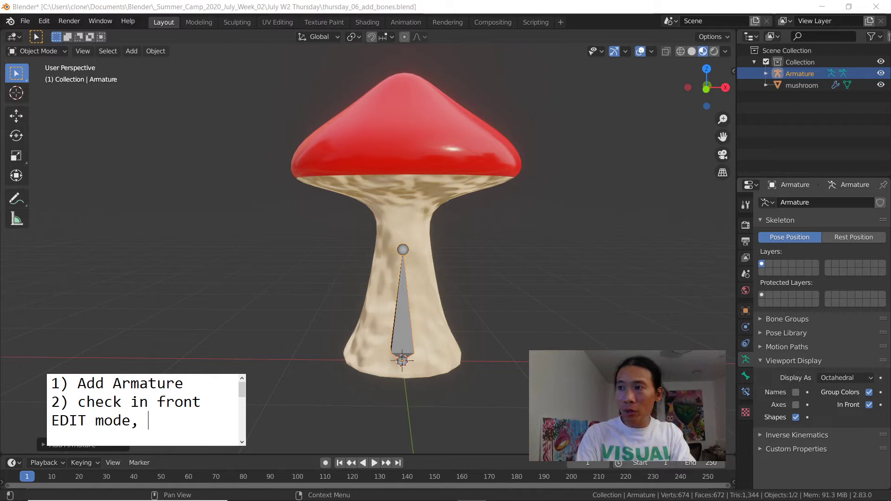
type("Extrude 2 more bon")
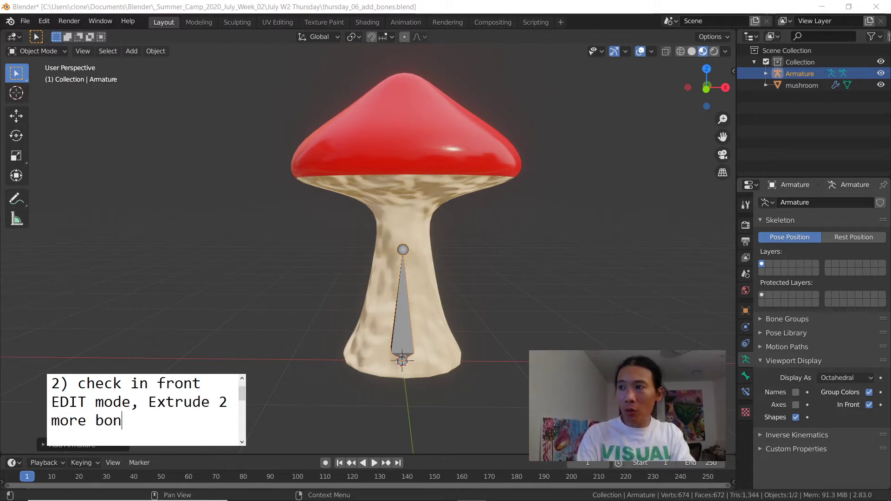
type("es")
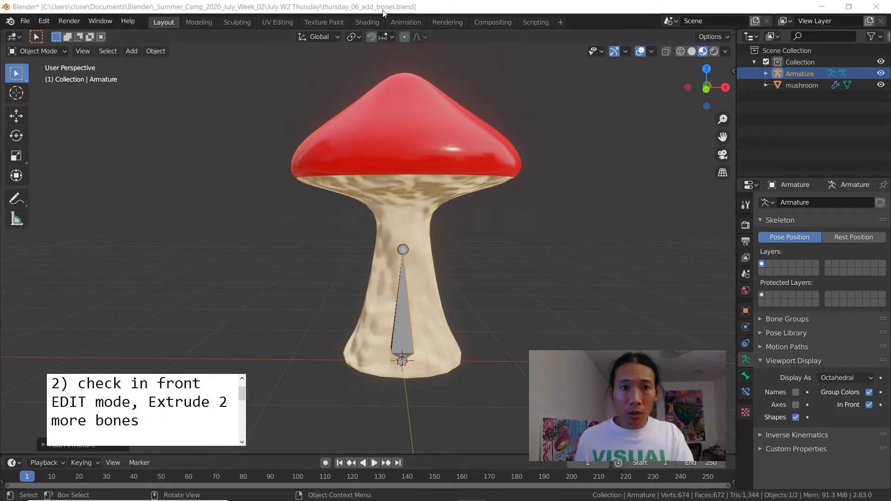
mouse_move(388, 315)
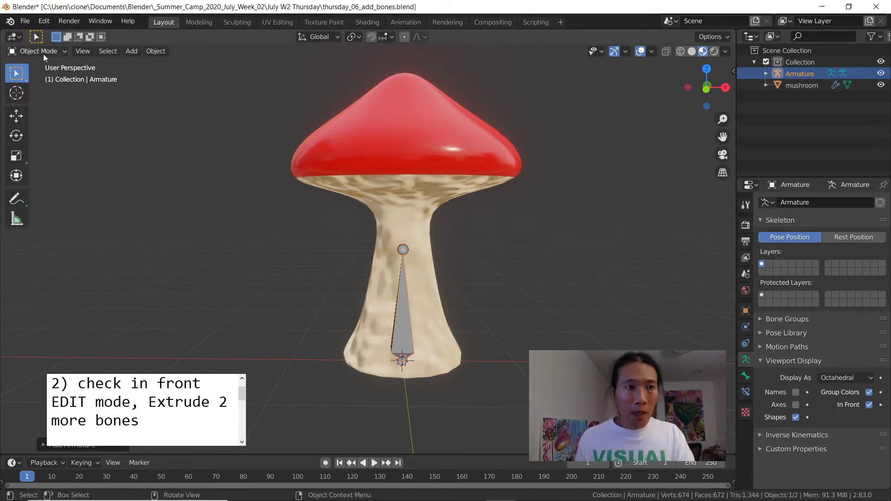
In Edit Mode, front view, extrude the bone chain up to the cap's underside and top.
left_click(39, 50)
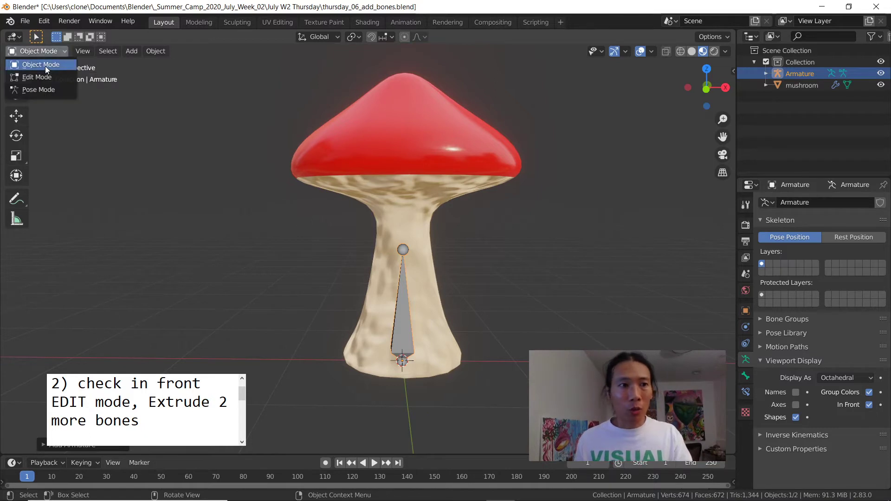
left_click(36, 77)
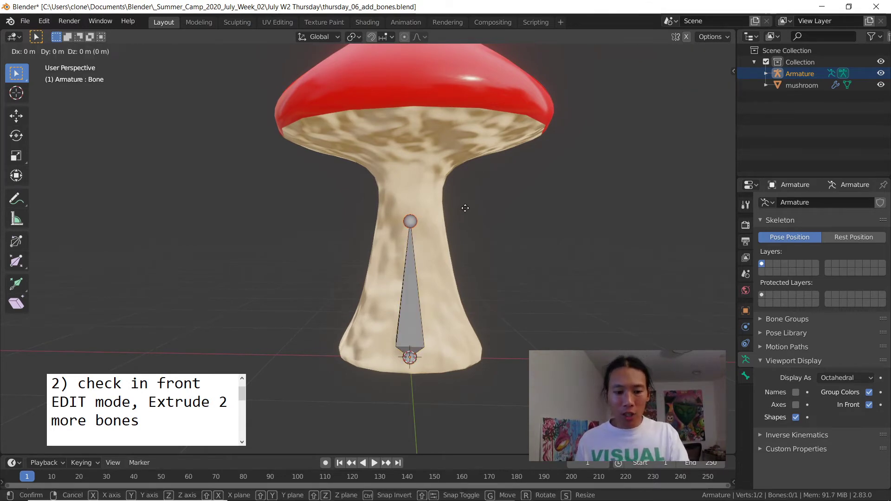
mouse_move(462, 305)
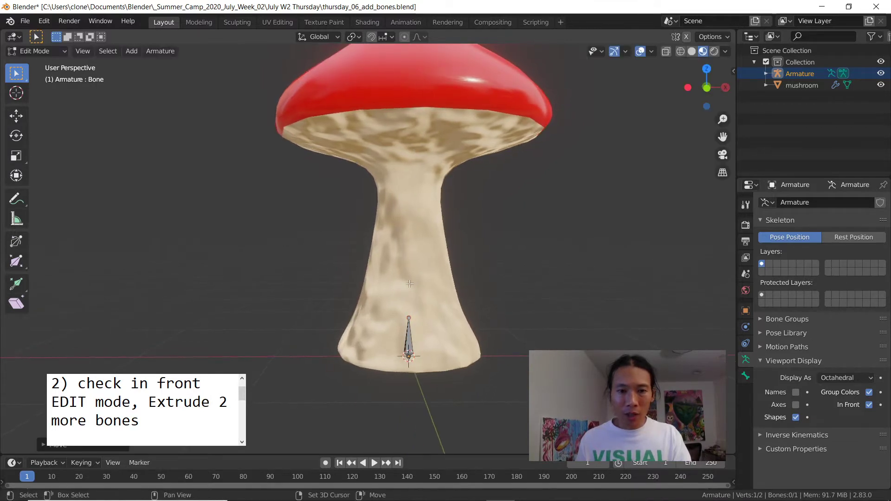
key("KP_1")
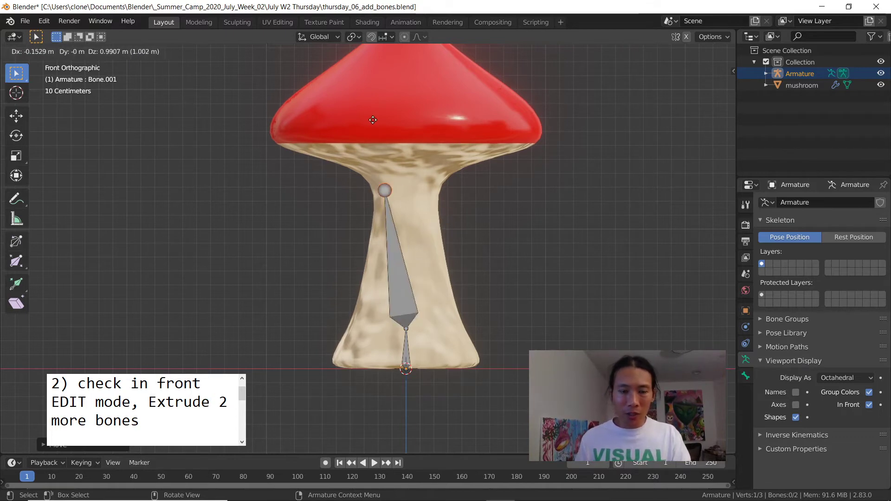
left_click_drag(383, 190, 469, 196)
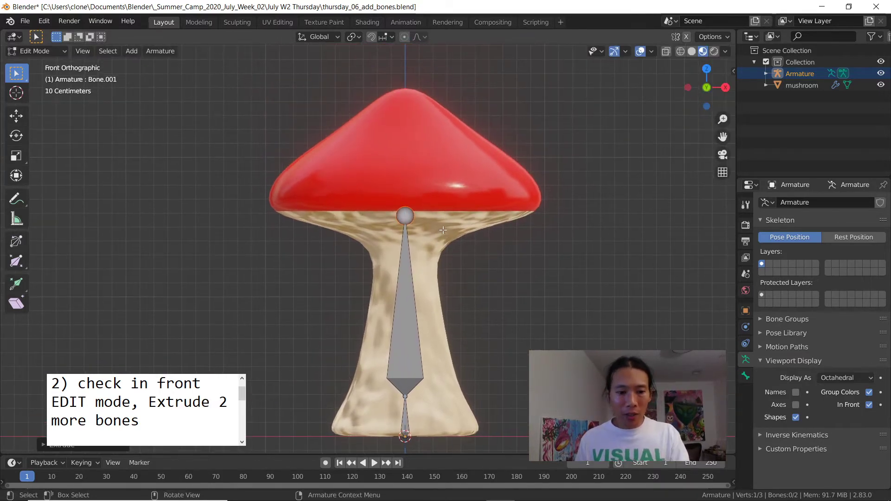
left_click_drag(406, 215, 421, 86)
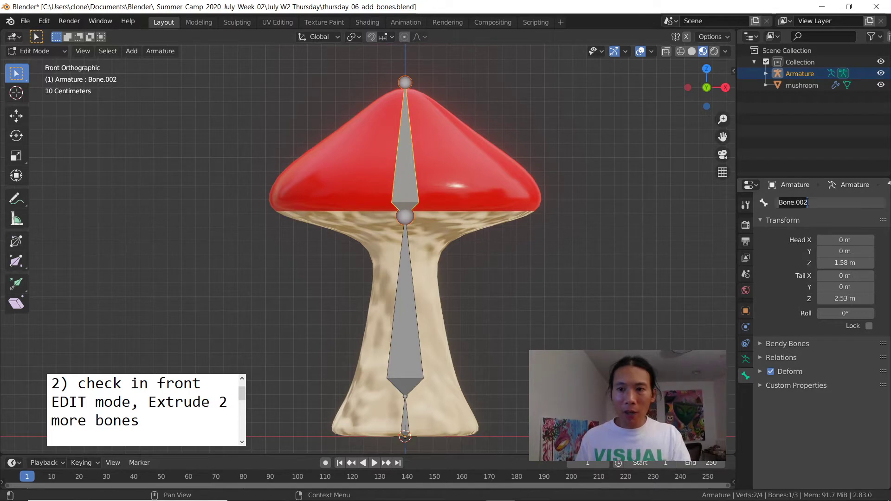
Rename the three bones 'top bone', 'middle bone' and 'base bone'.
type("top bone")
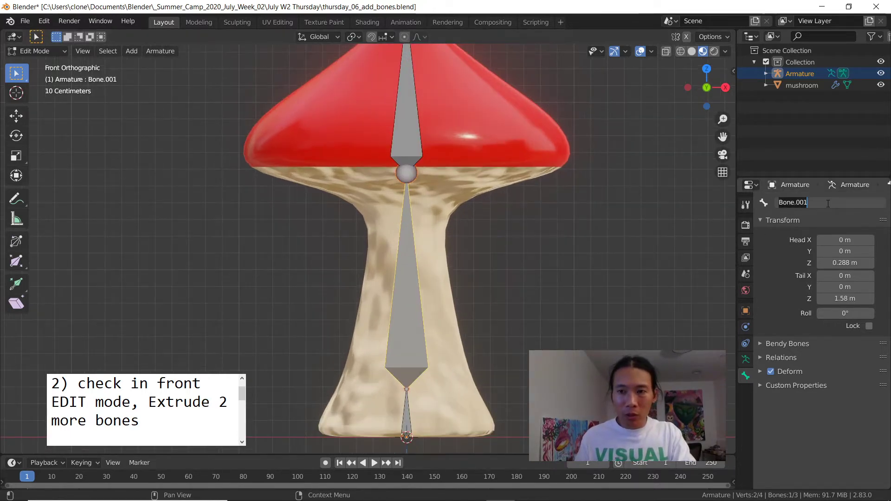
type("middle bone")
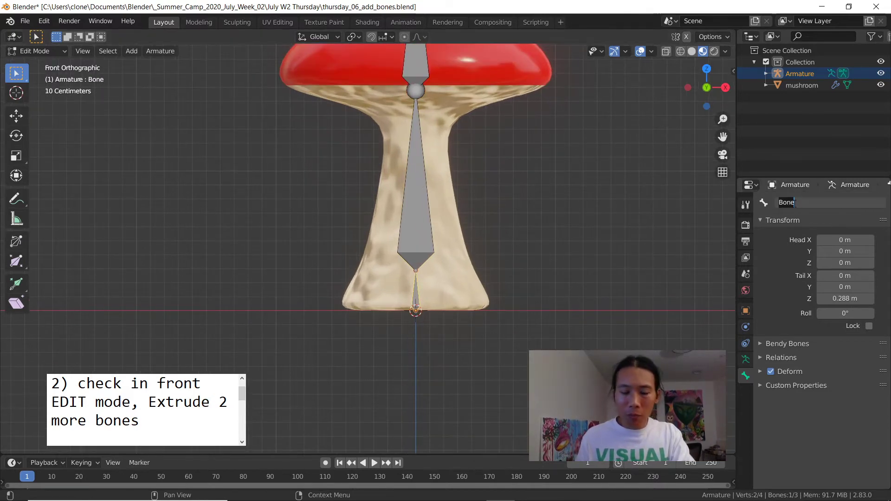
type("base bone")
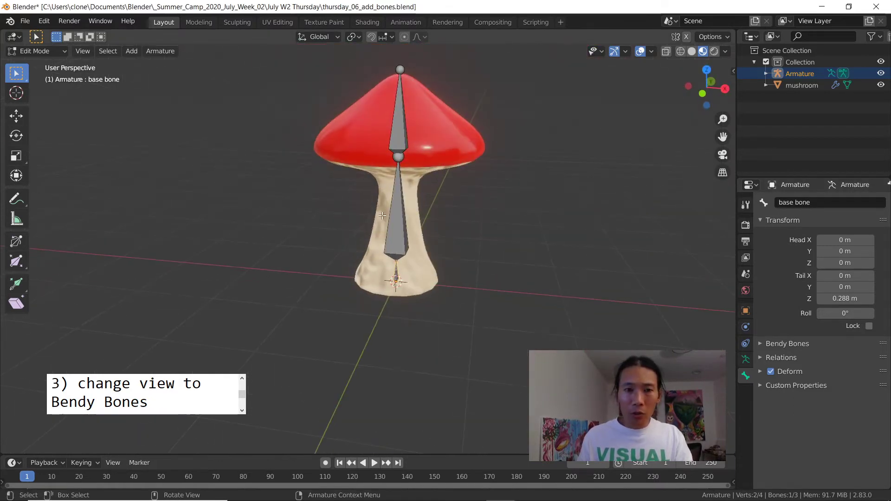
Set the armature's Display As to B-Bone in Viewport Display.
left_click_drag(399, 216, 347, 233)
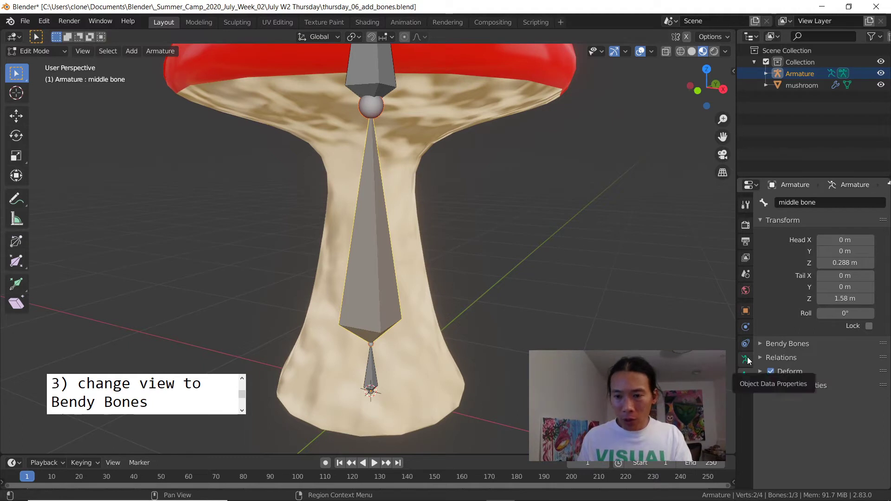
left_click(744, 360)
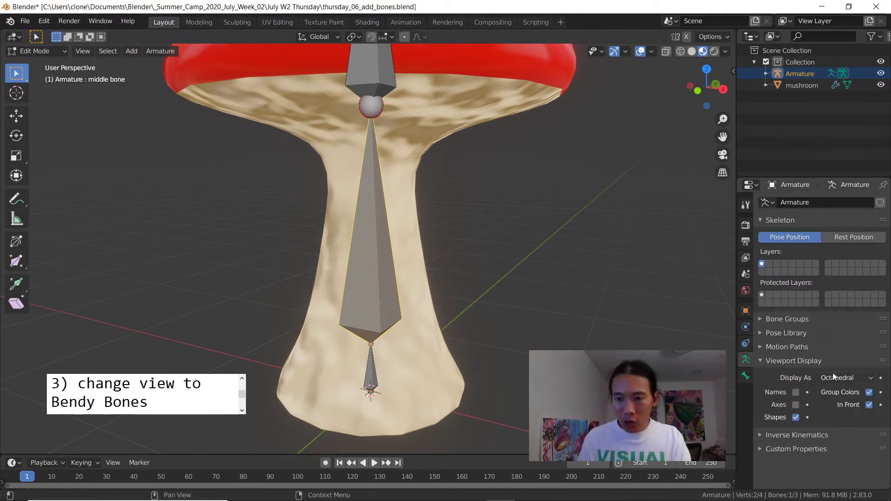
left_click(844, 378)
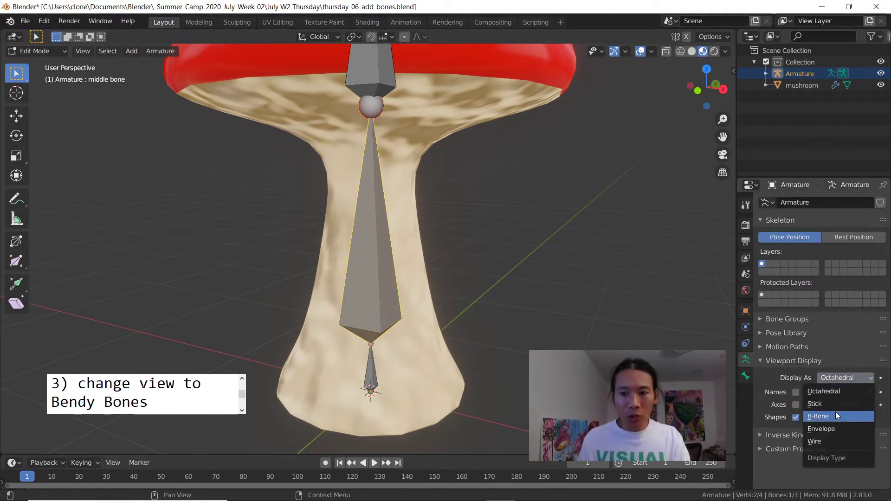
left_click(819, 415)
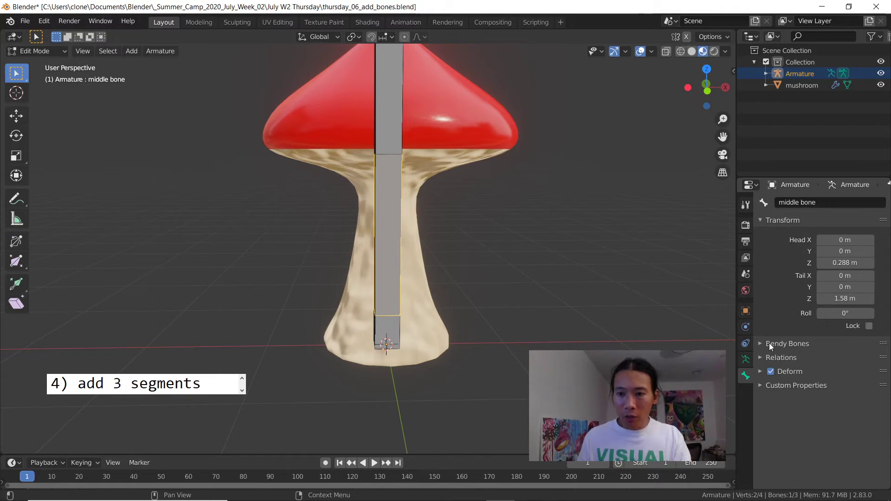
Inspect the middle bone's bendy-bone segment count and switch the armature into Pose Mode.
left_click(787, 344)
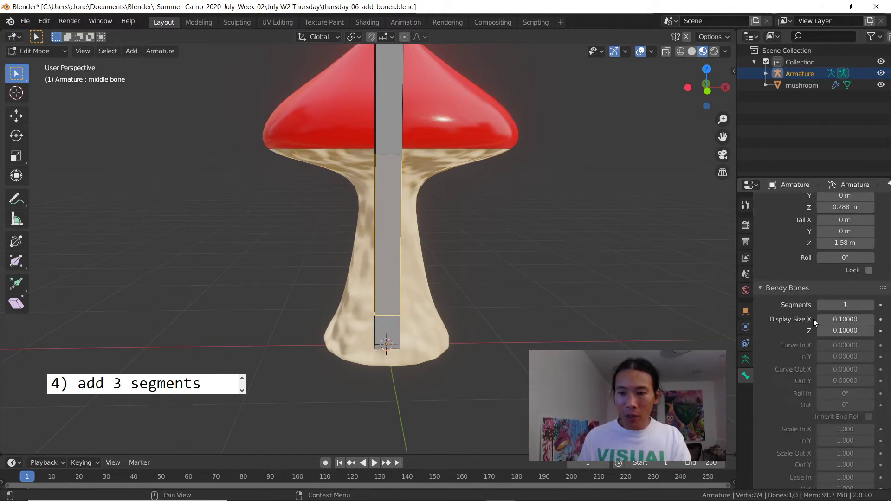
left_click(869, 304)
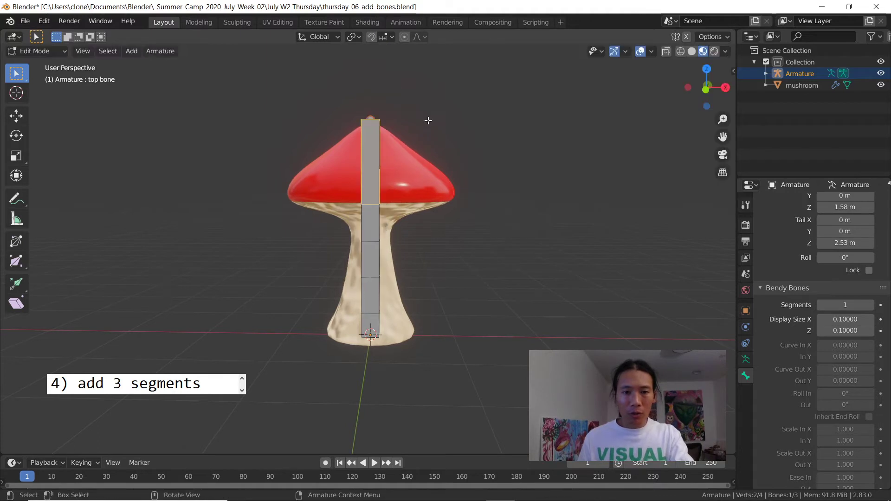
left_click(35, 50)
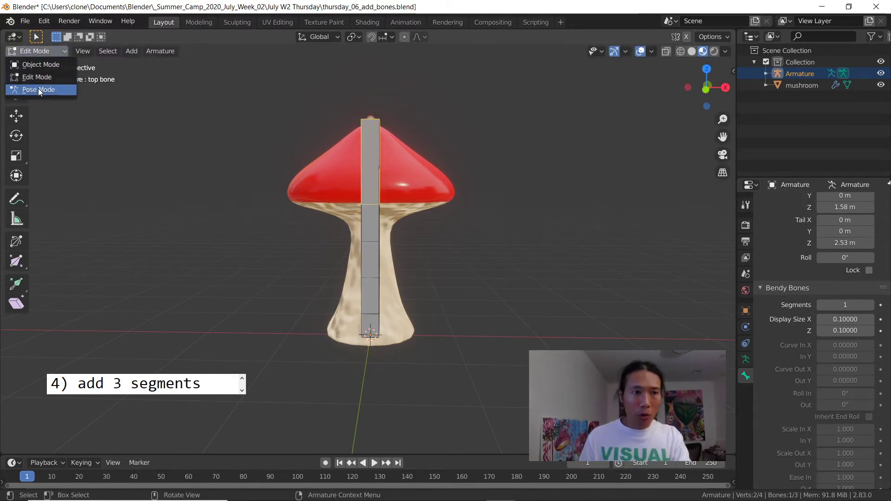
left_click(38, 89)
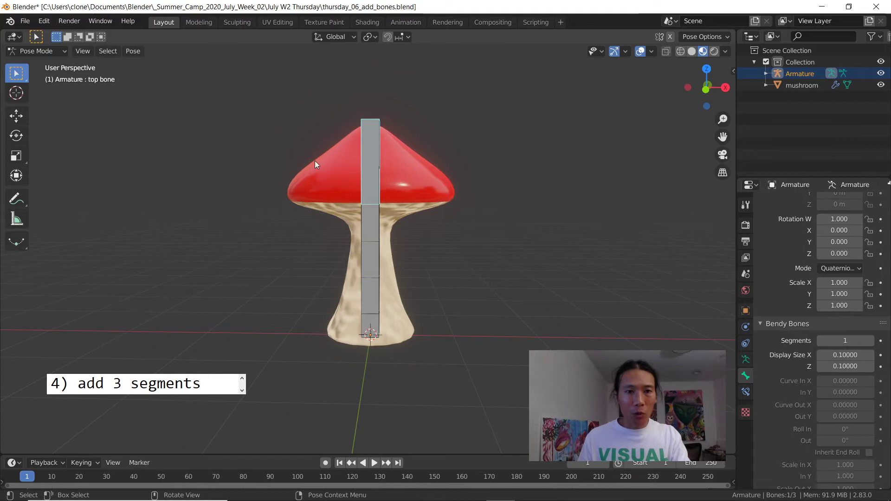
key("r")
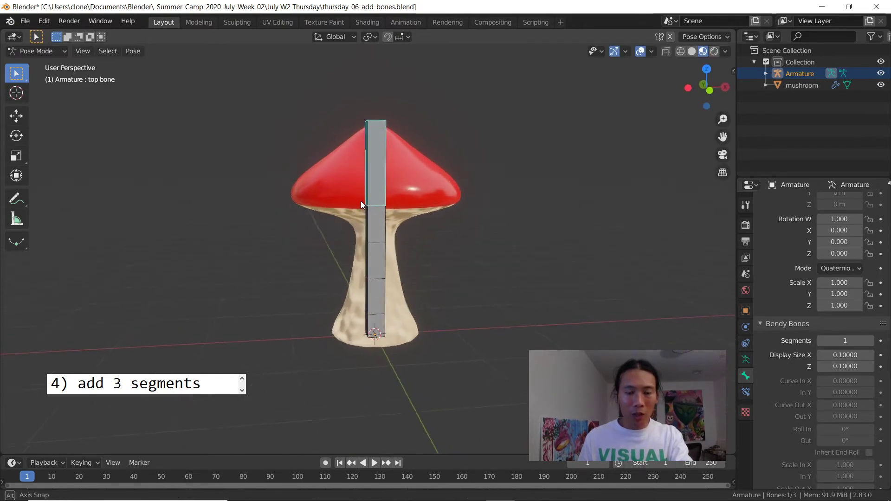
left_click(36, 50)
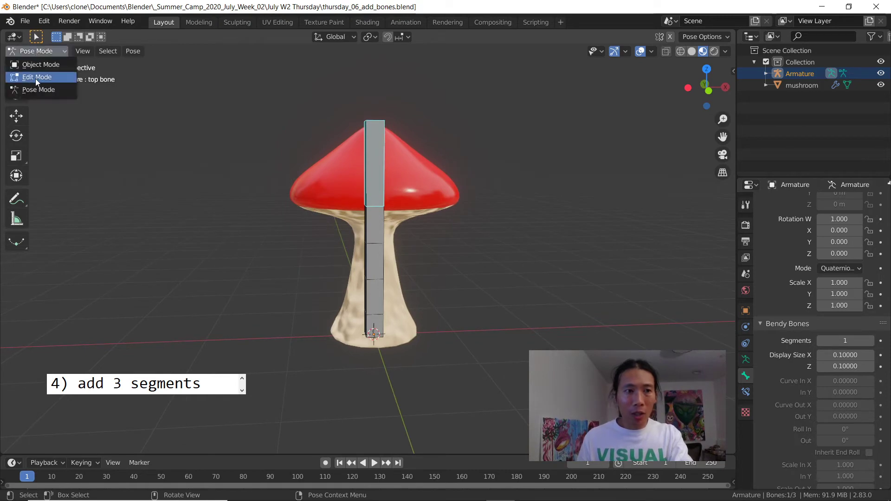
In Edit Mode, clear the top bone's parent with Alt+P > Clear Parent.
left_click(37, 77)
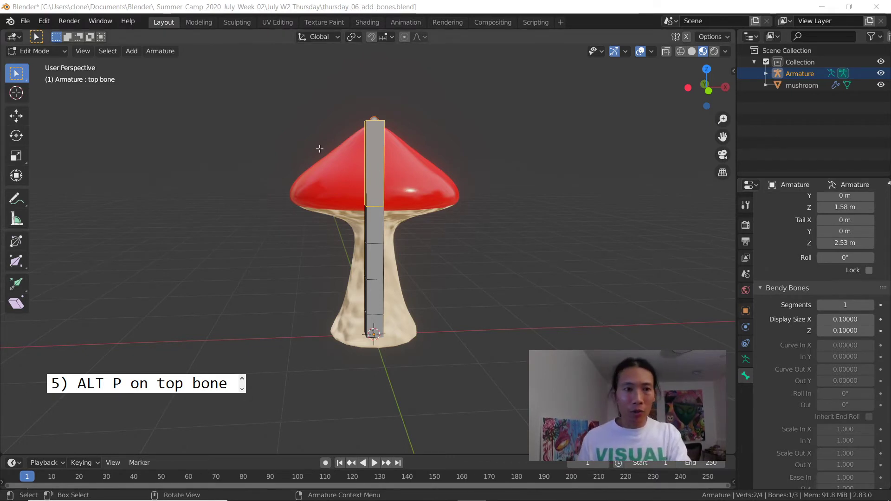
mouse_move(514, 172)
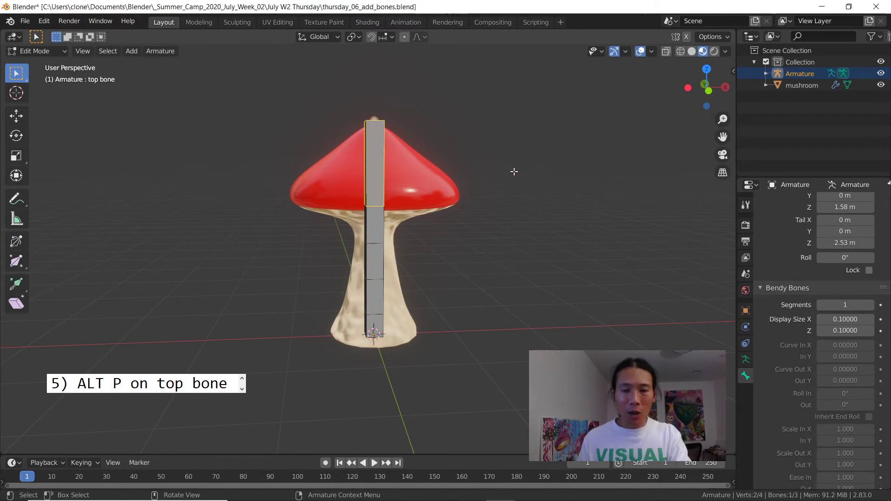
mouse_move(537, 145)
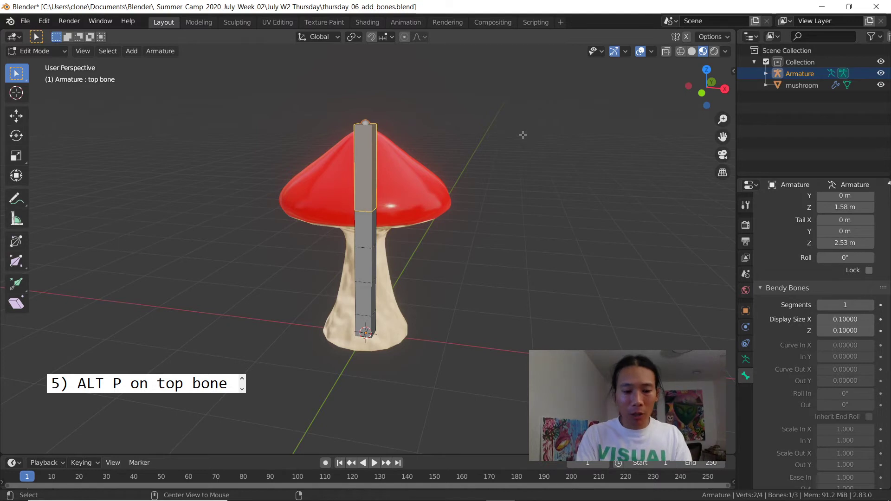
key("alt+p")
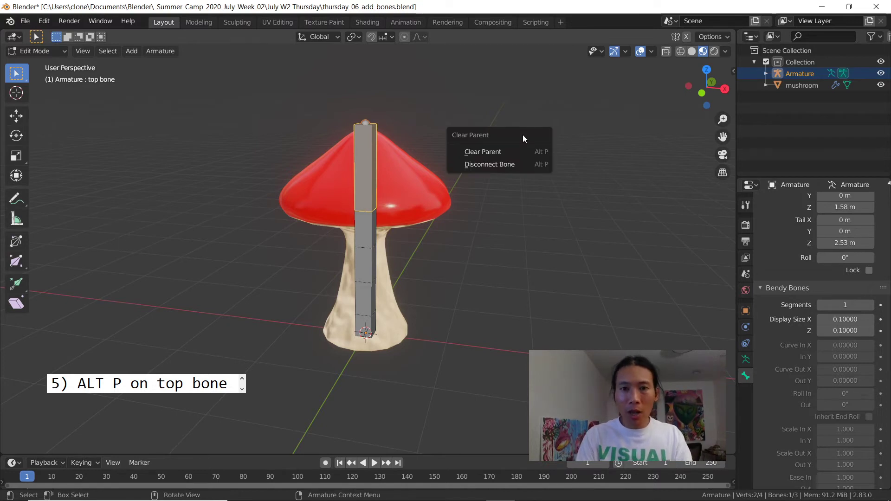
left_click(481, 151)
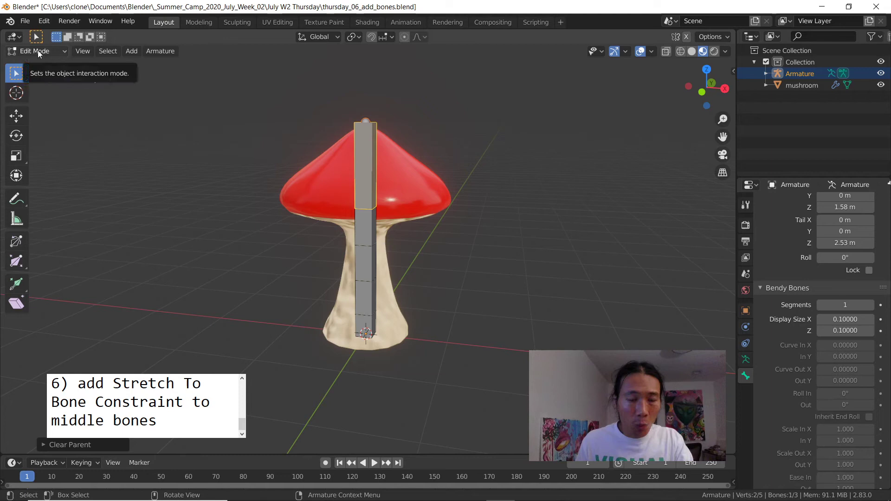
Switch the armature into Pose Mode and show the Bone Constraints settings.
left_click(36, 50)
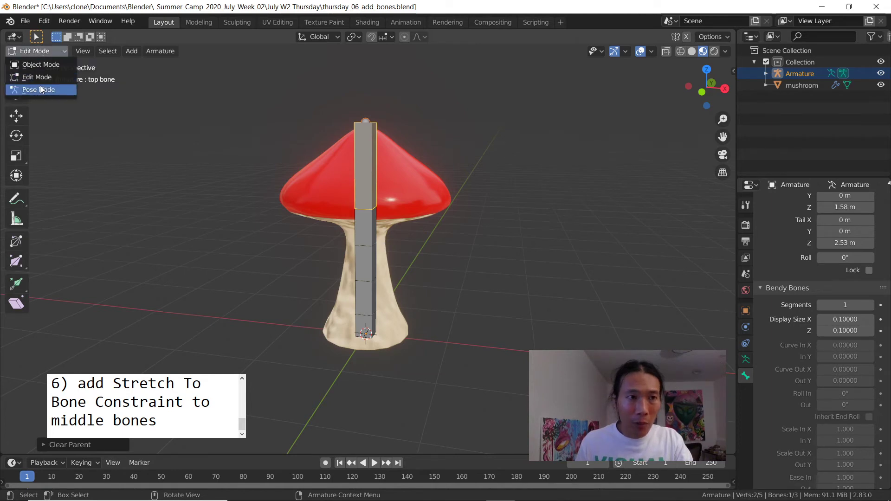
left_click(38, 90)
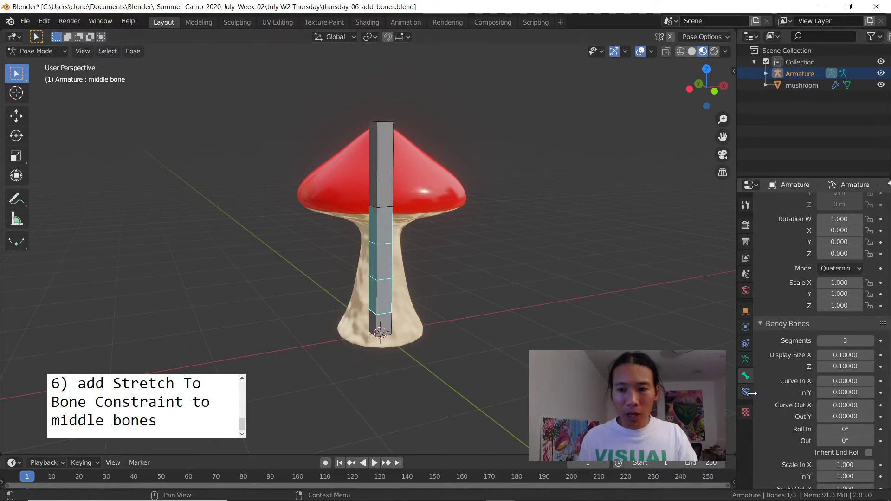
left_click(746, 391)
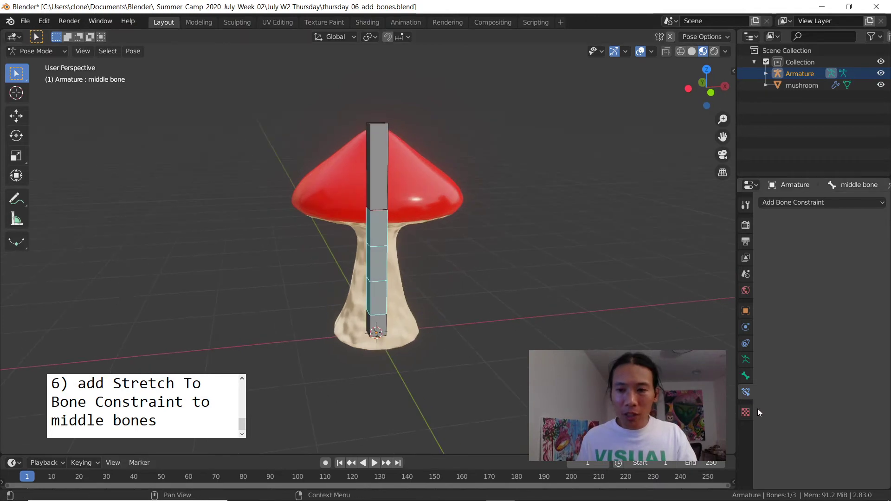
left_click(36, 51)
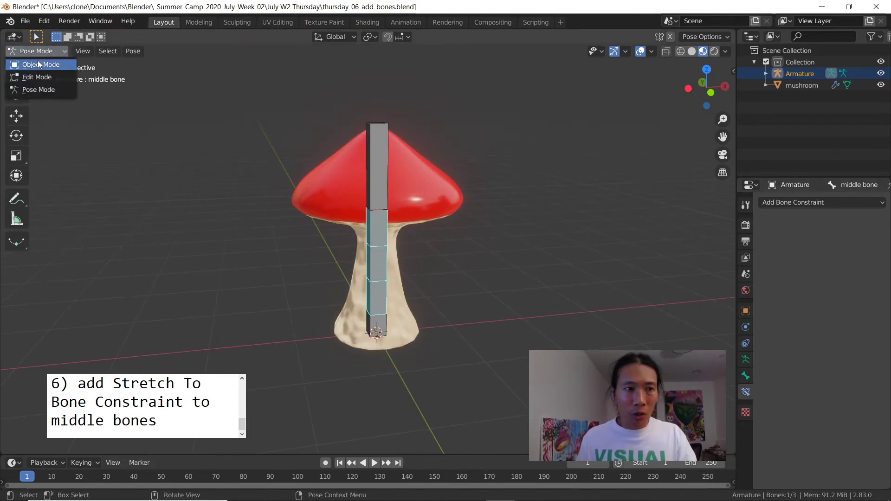
left_click(36, 77)
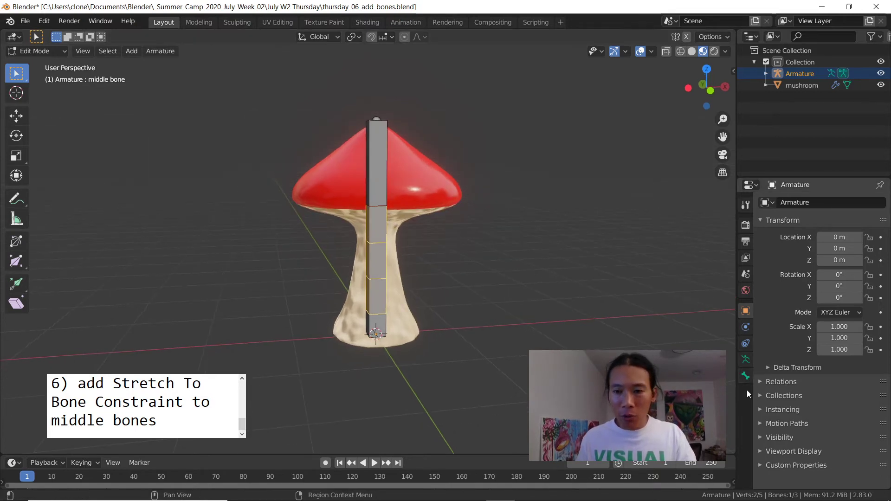
left_click(36, 50)
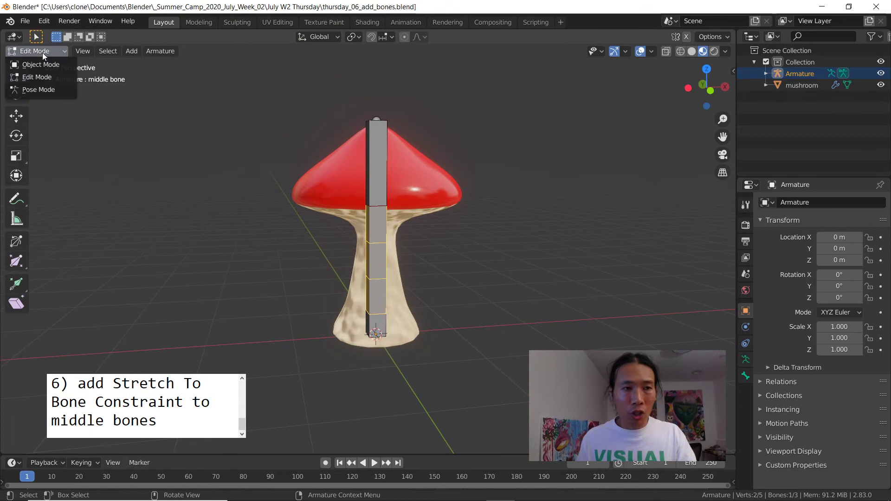
left_click(38, 89)
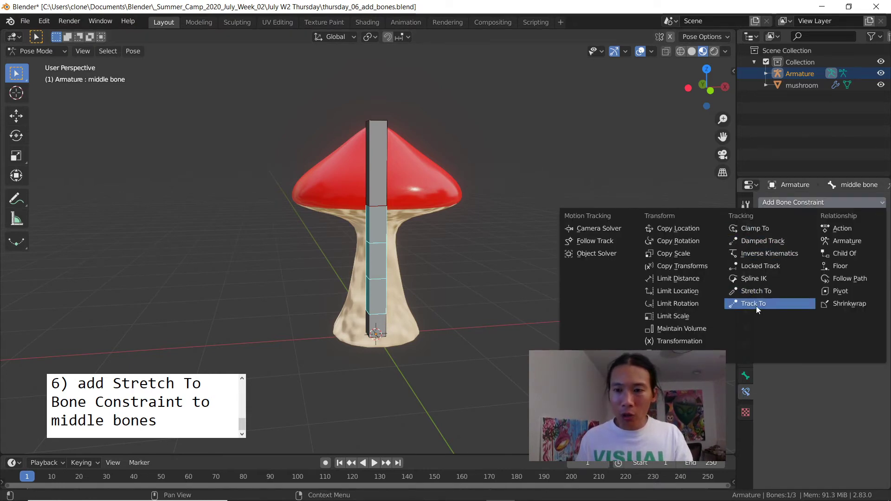
mouse_move(755, 291)
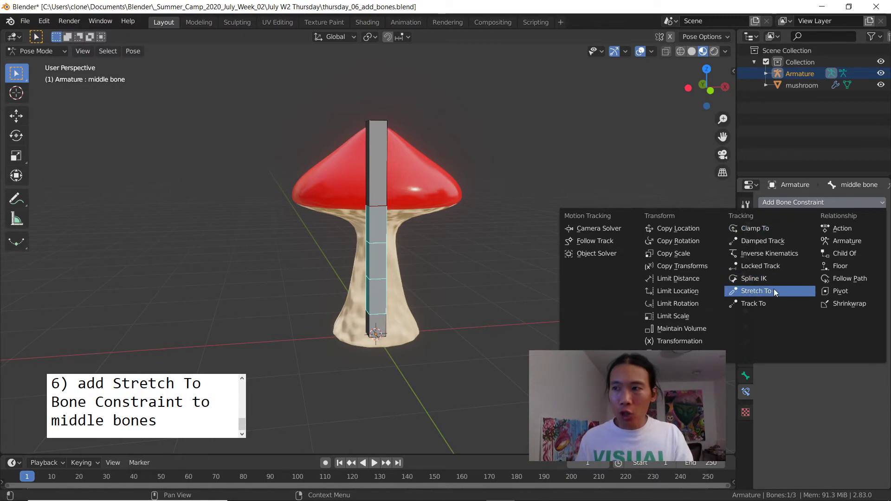
mouse_move(770, 291)
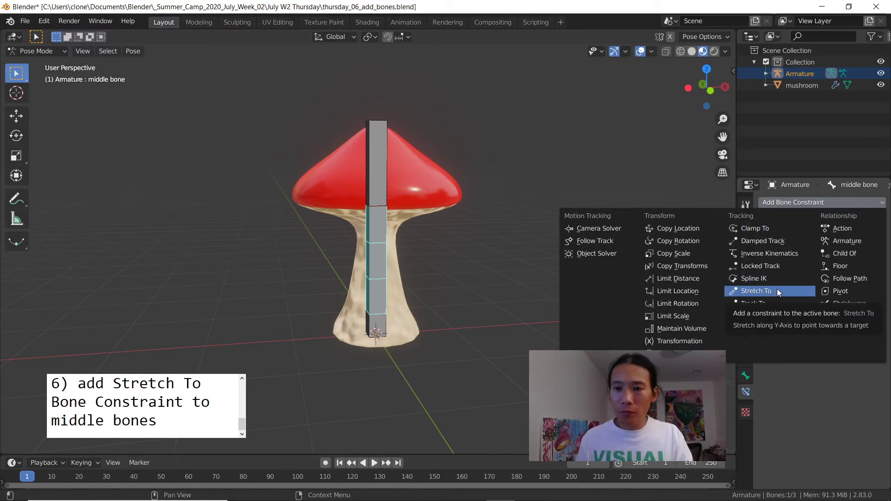
Add a Stretch To constraint on the middle bone targeting Armature, bone 'top bone'.
left_click(756, 290)
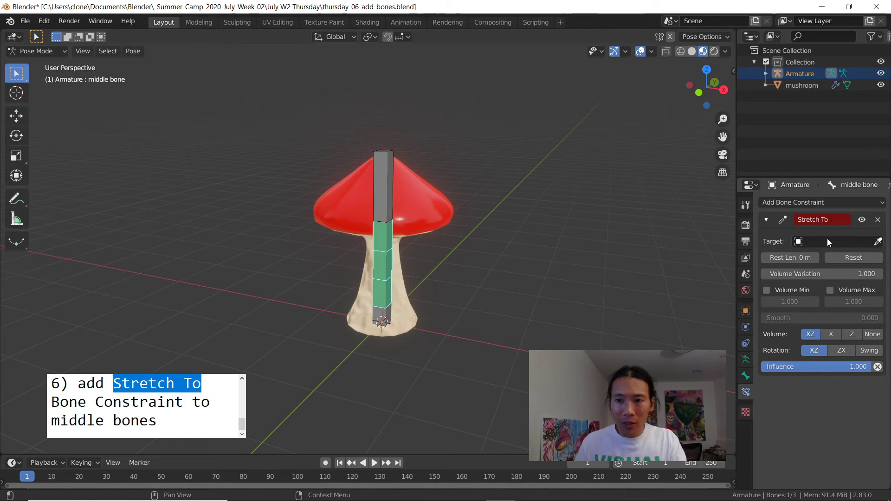
left_click(824, 241)
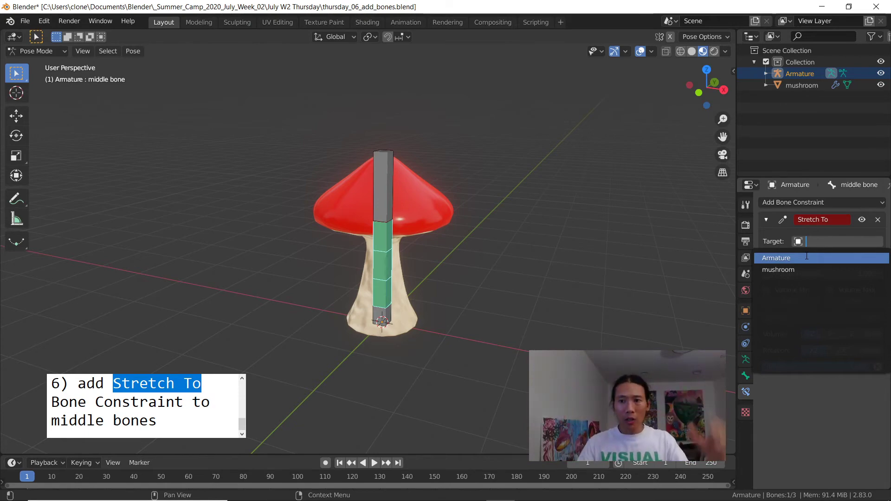
left_click(776, 257)
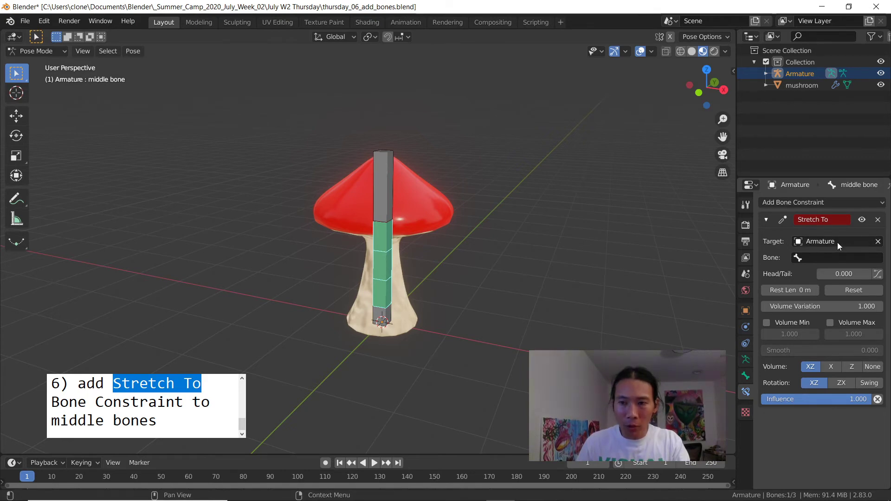
mouse_move(827, 259)
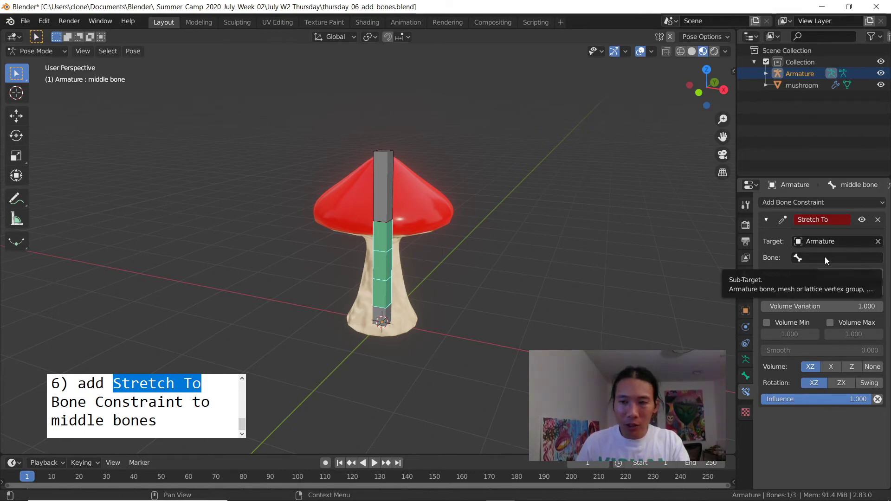
left_click(836, 257)
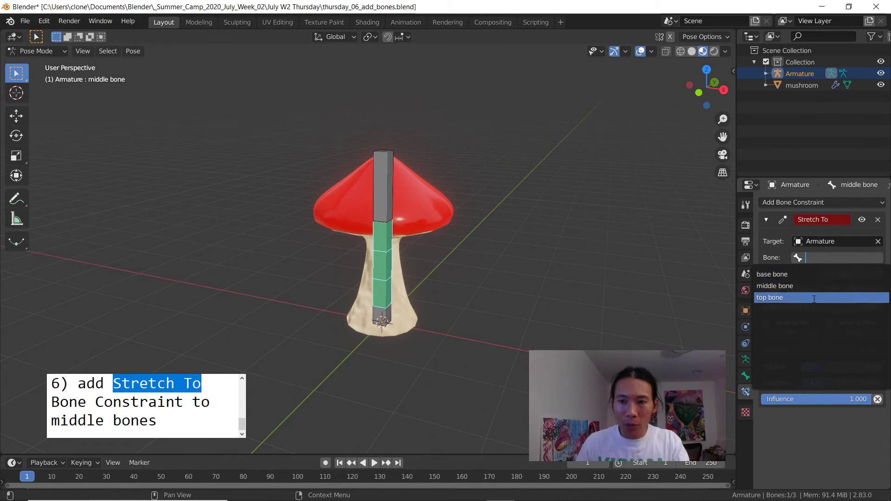
left_click(770, 297)
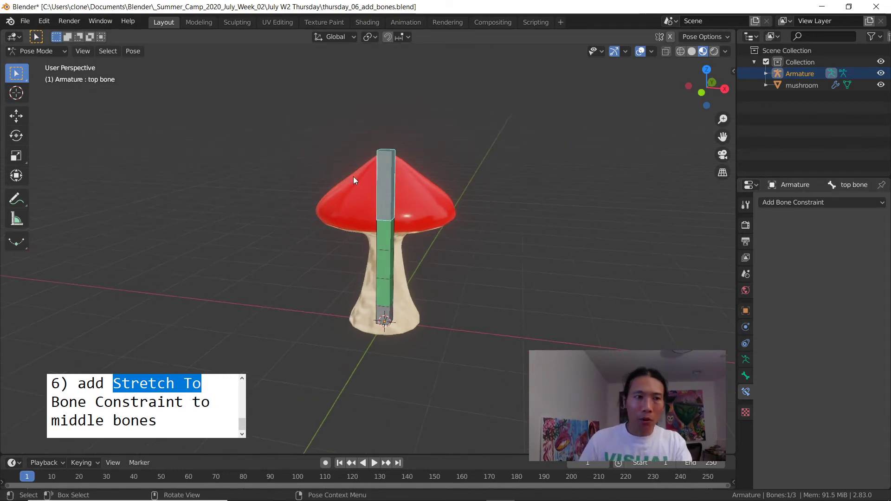
key("r")
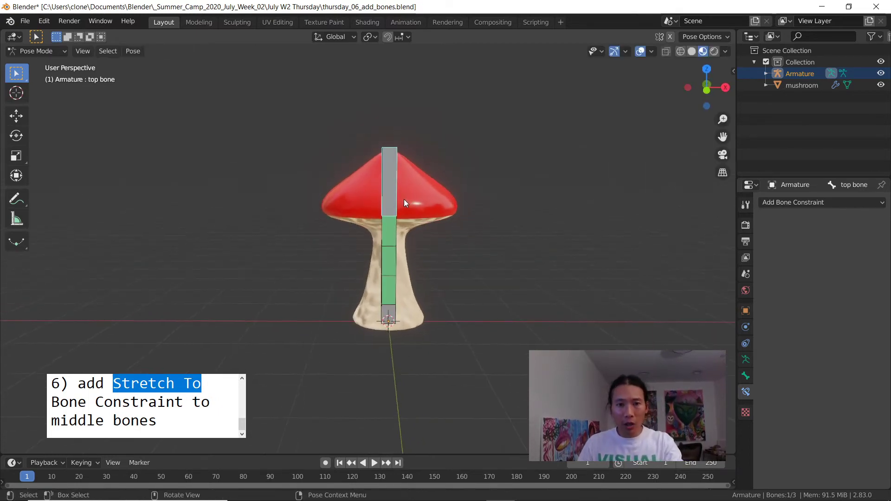
key("r")
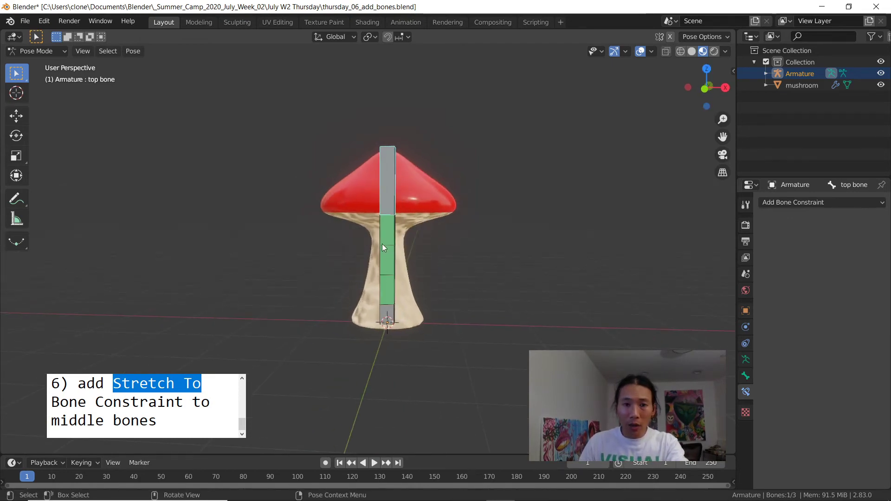
mouse_move(403, 172)
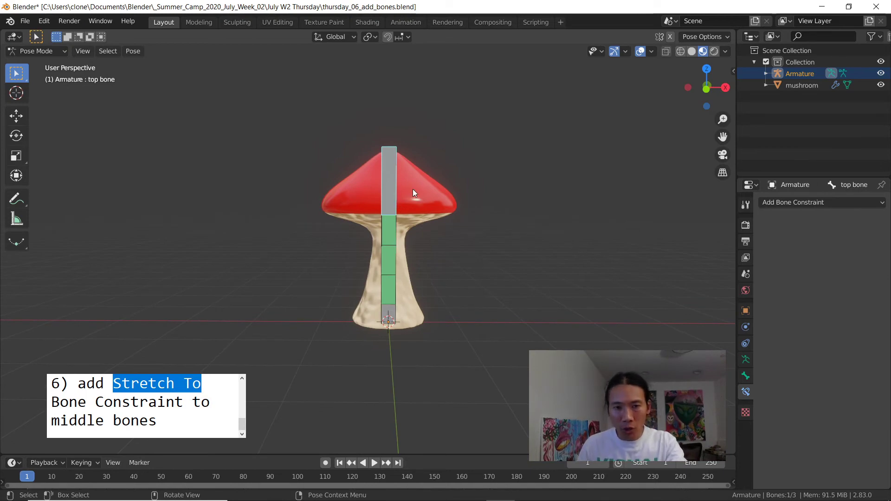
mouse_move(420, 188)
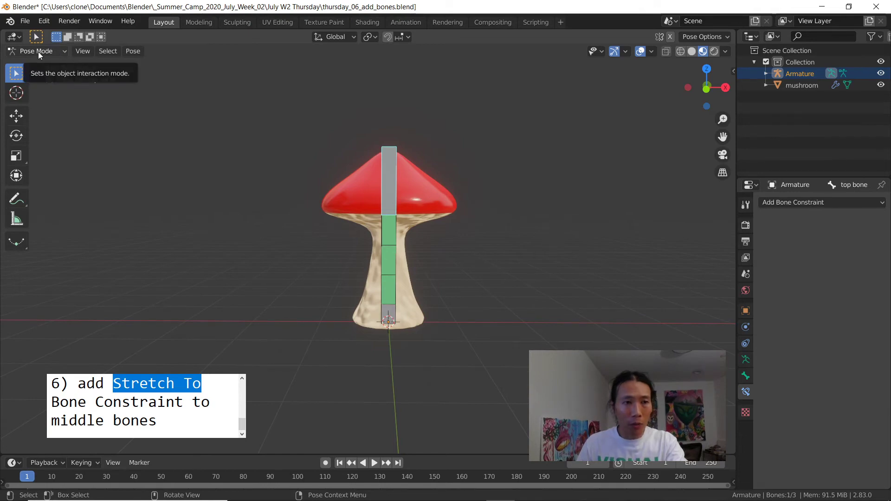
Parent the mushroom to the armature with Ctrl+P > With Automatic Weights.
left_click(36, 51)
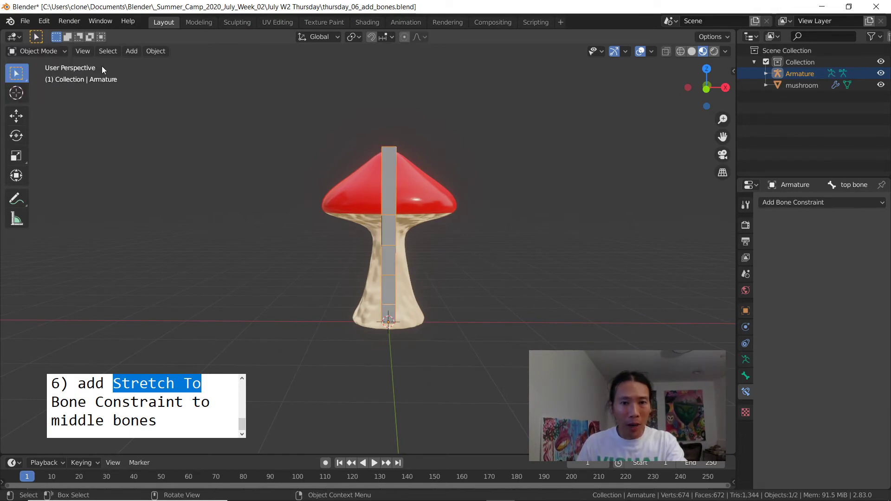
left_click(802, 84)
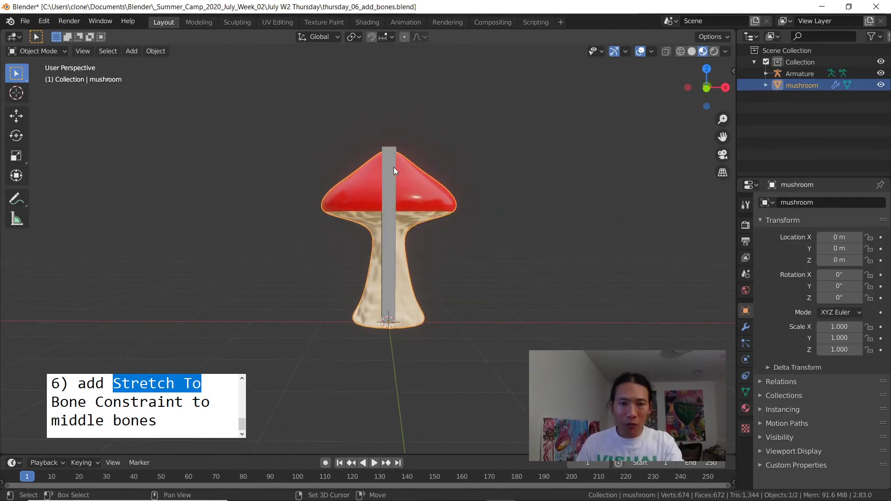
left_click(800, 74)
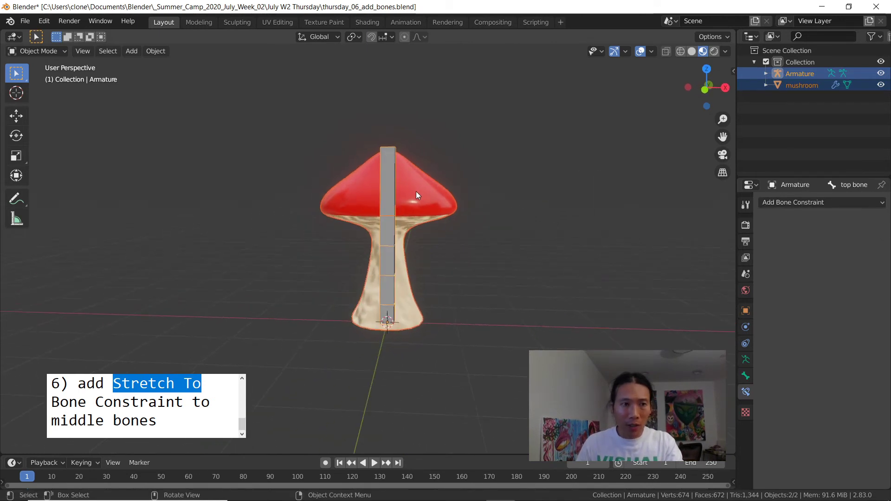
key("ctrl+p")
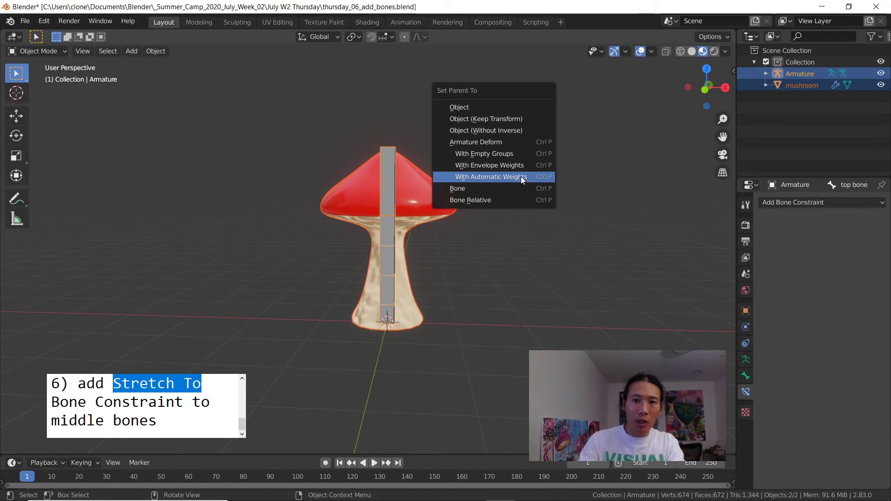
left_click(490, 177)
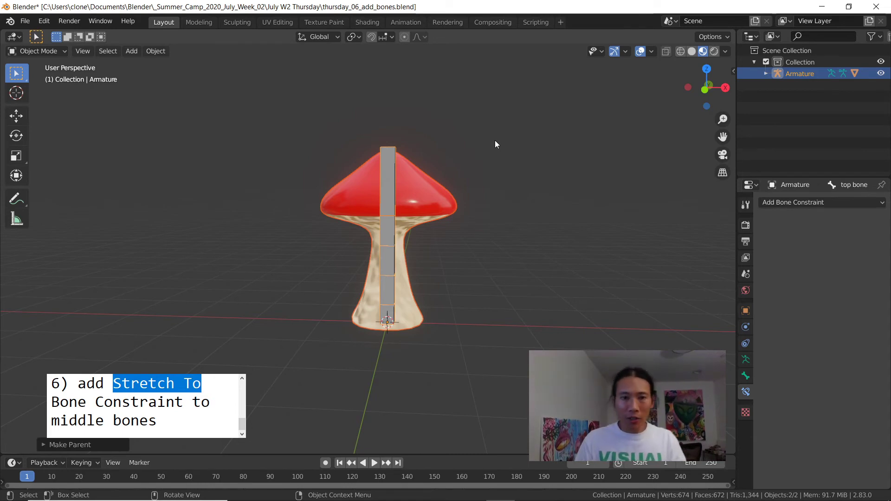
left_click(392, 204)
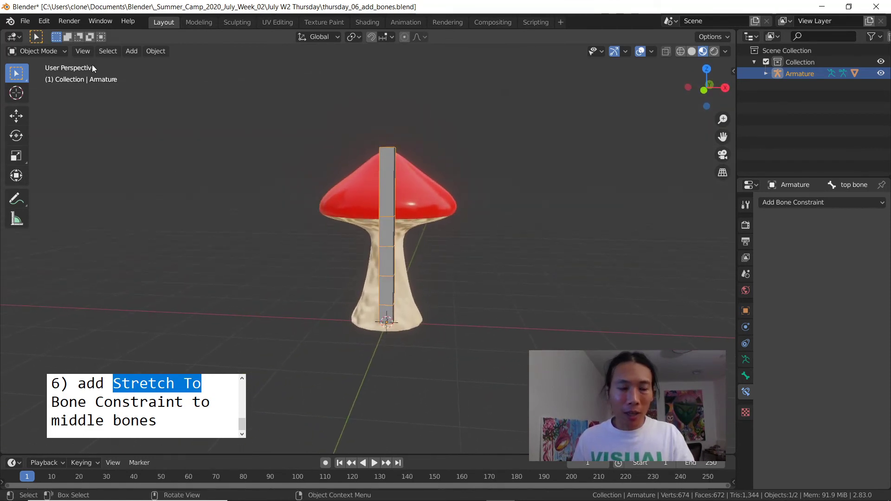
In Pose Mode, add a Stretch To constraint from the middle bones to the top bone.
left_click(38, 50)
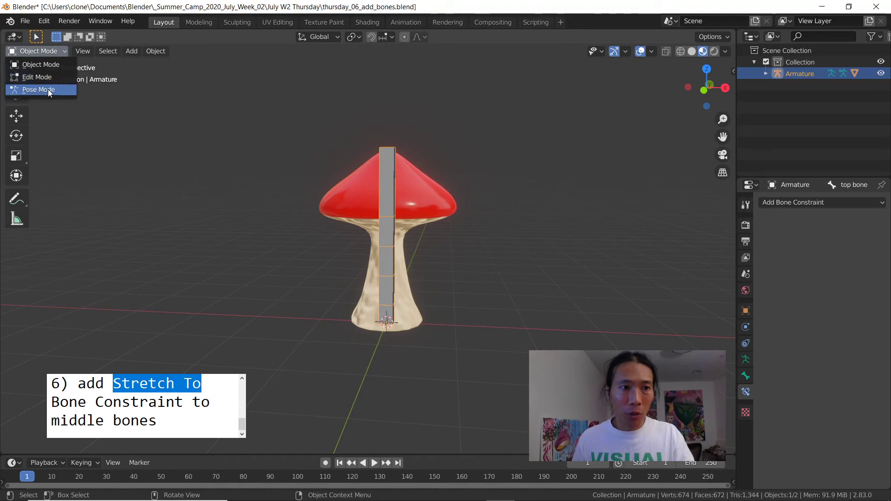
left_click(38, 89)
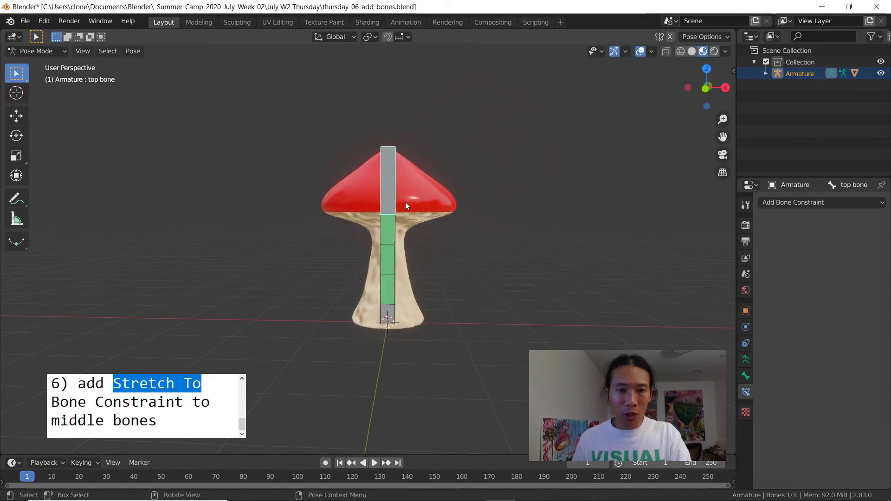
key("r")
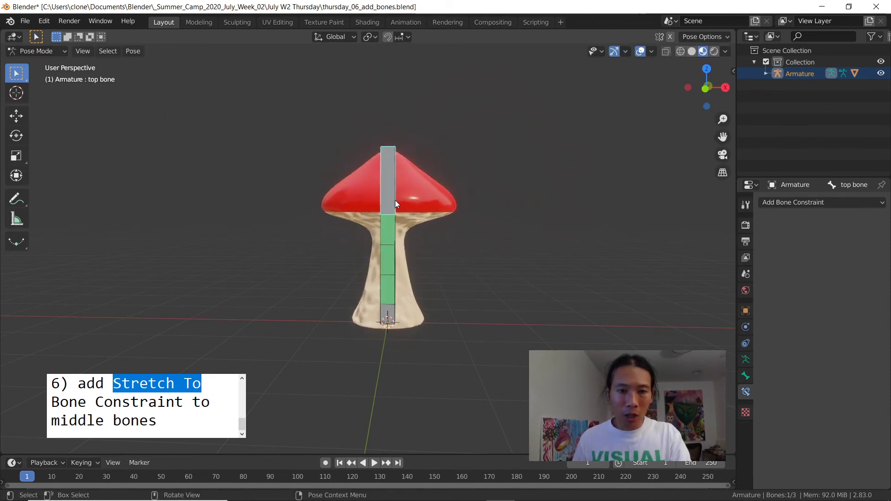
key("r")
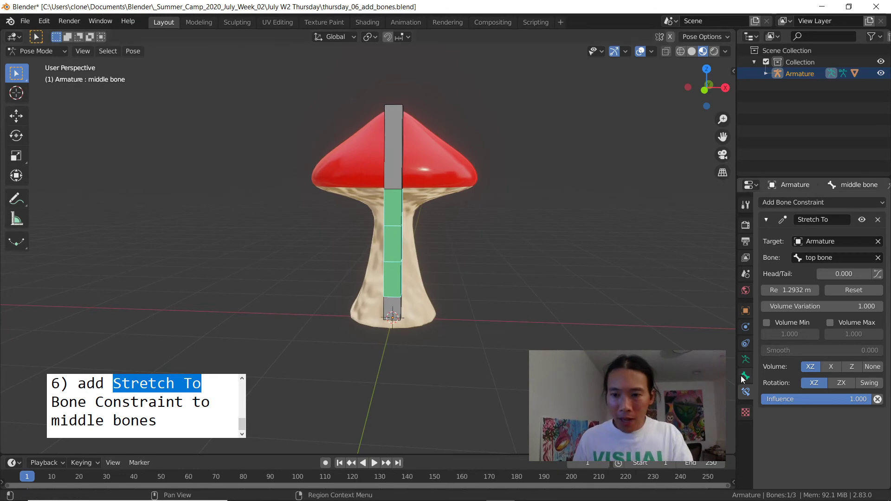
Set the middle bone's Start Handle to Absolute using the base bone as custom handle.
left_click(746, 375)
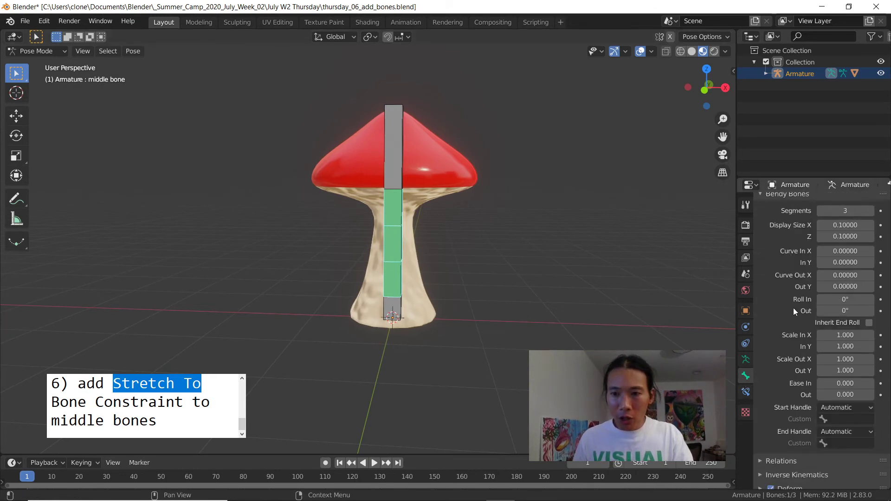
scroll("down", 3)
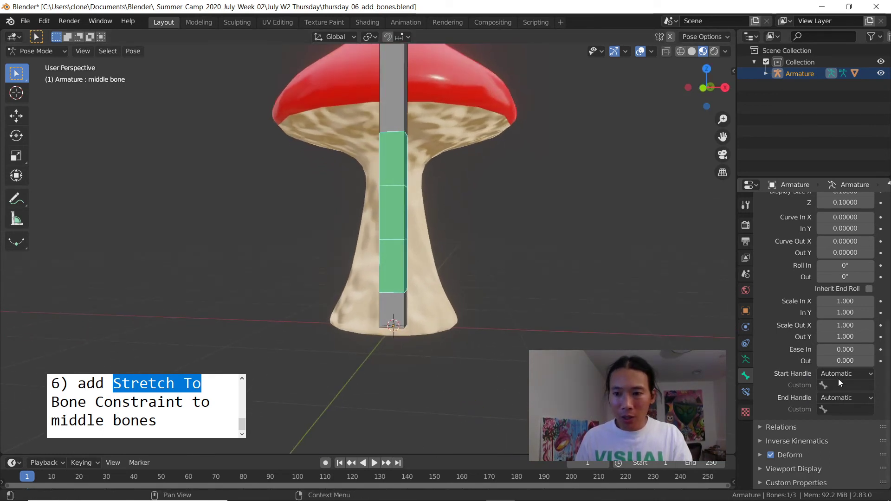
left_click(845, 374)
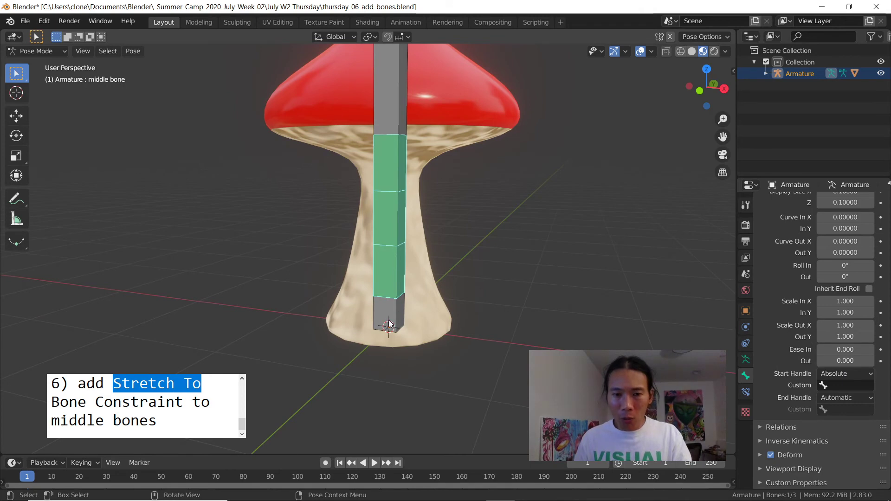
mouse_move(388, 306)
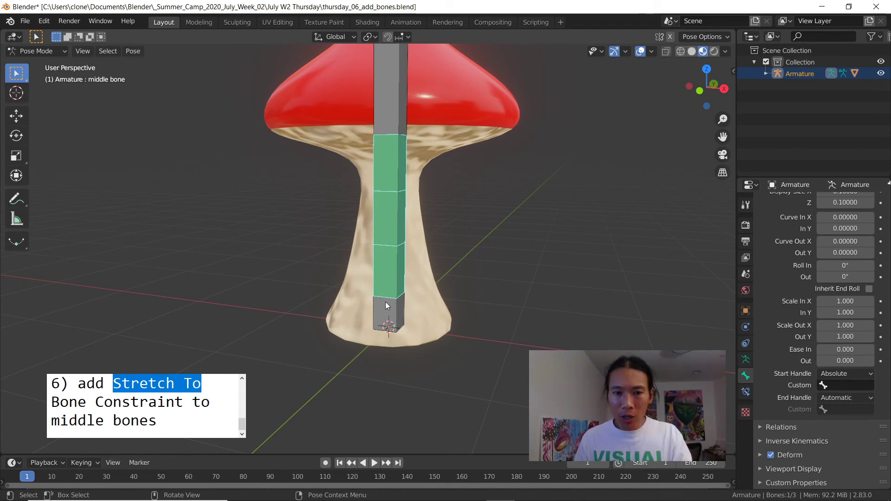
mouse_move(379, 301)
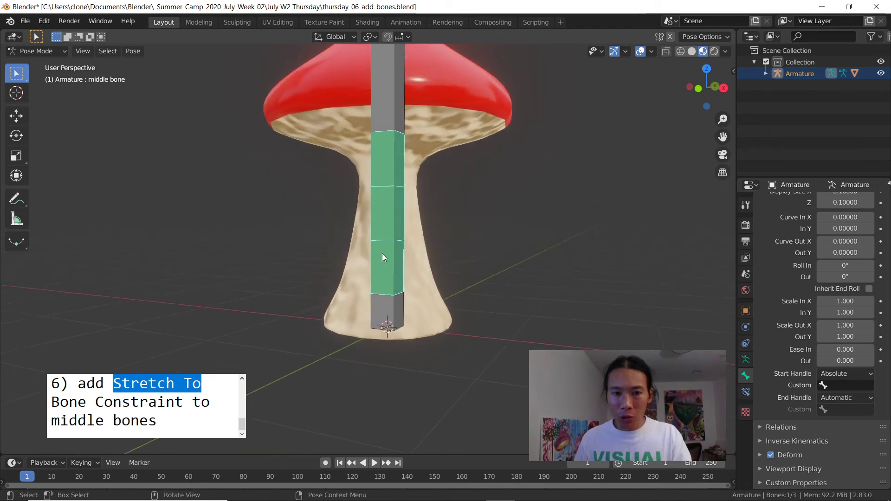
mouse_move(847, 386)
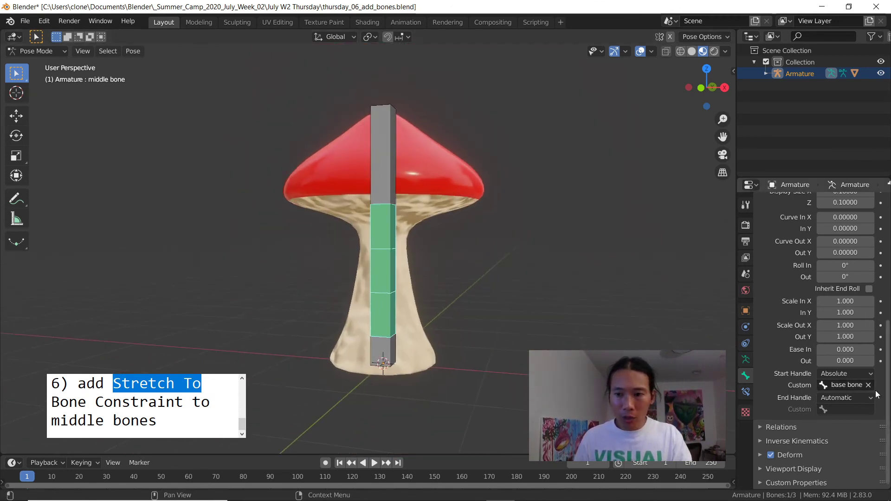
Set the End Handle to Absolute with the top bone as custom handle.
left_click(844, 397)
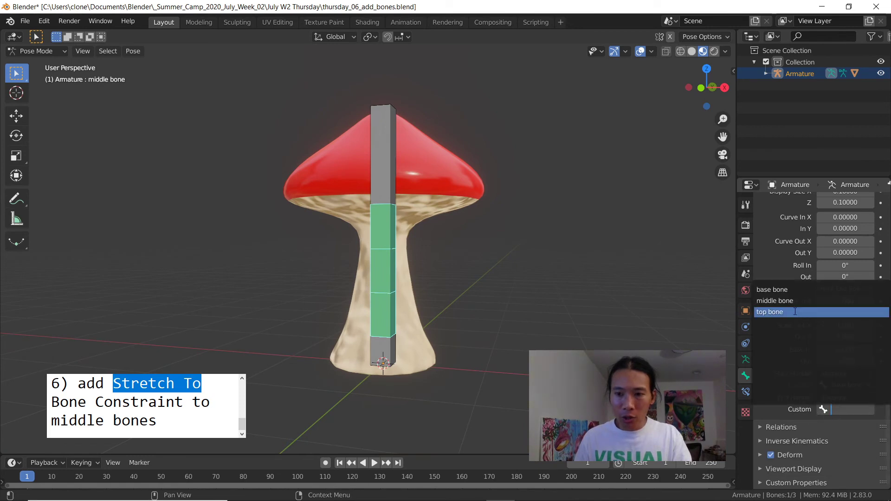
left_click(771, 312)
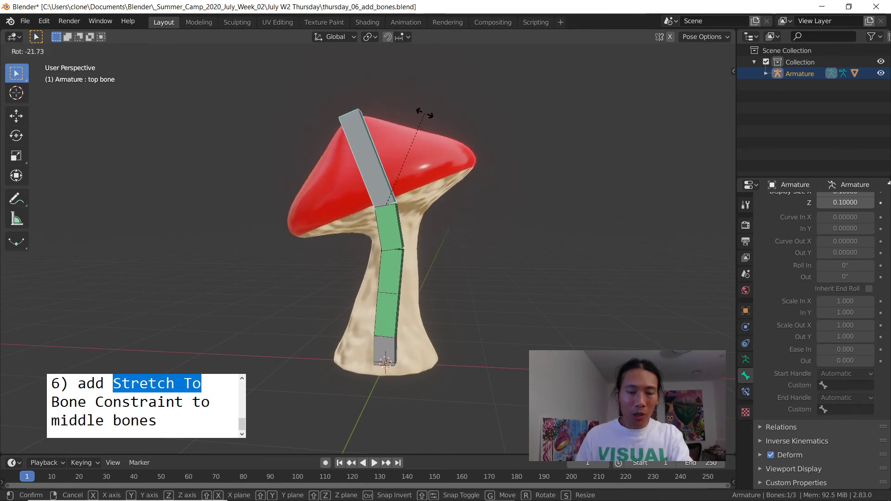
Tilt the top bone with rotate so the stem bends into a smooth curve.
left_click(386, 280)
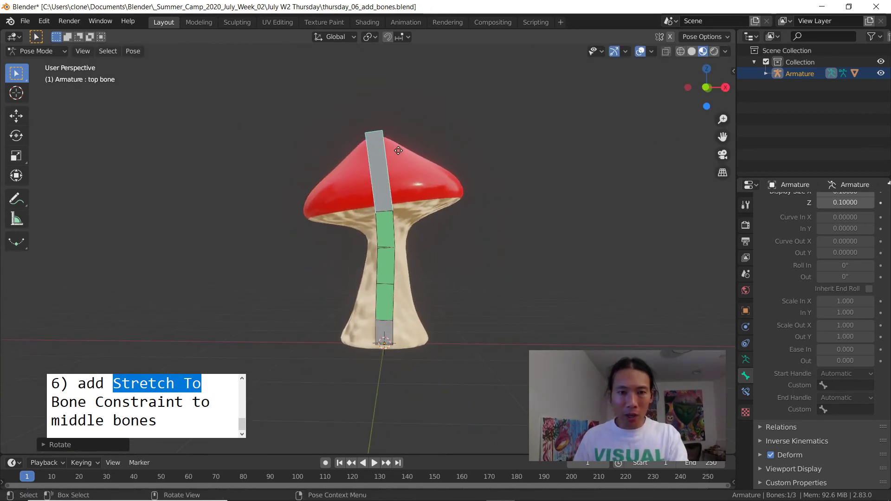
key("r")
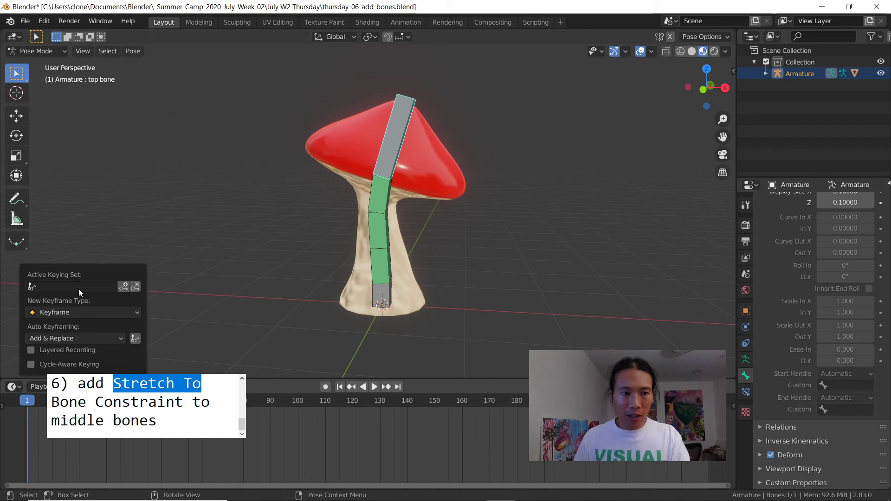
Use LocRotScale keying and key the squash and jump poses across frames 1, 4 and 9.
left_click(72, 286)
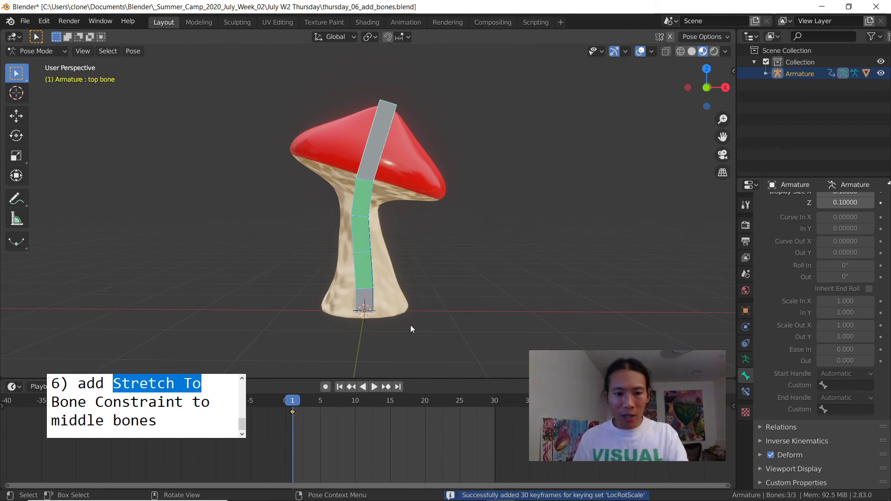
left_click(307, 400)
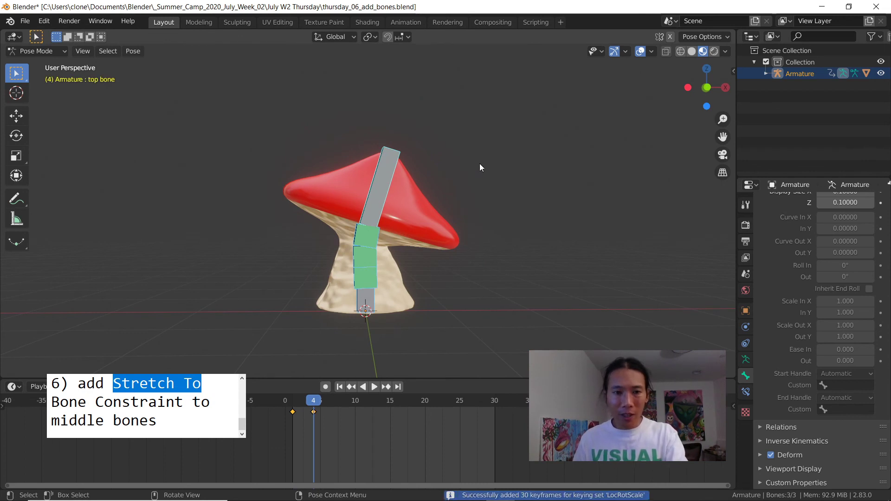
left_click(373, 386)
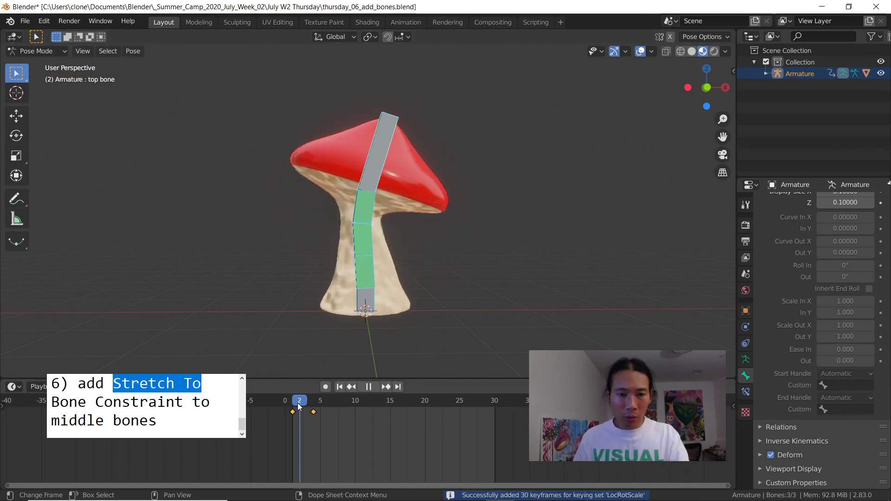
left_click(348, 400)
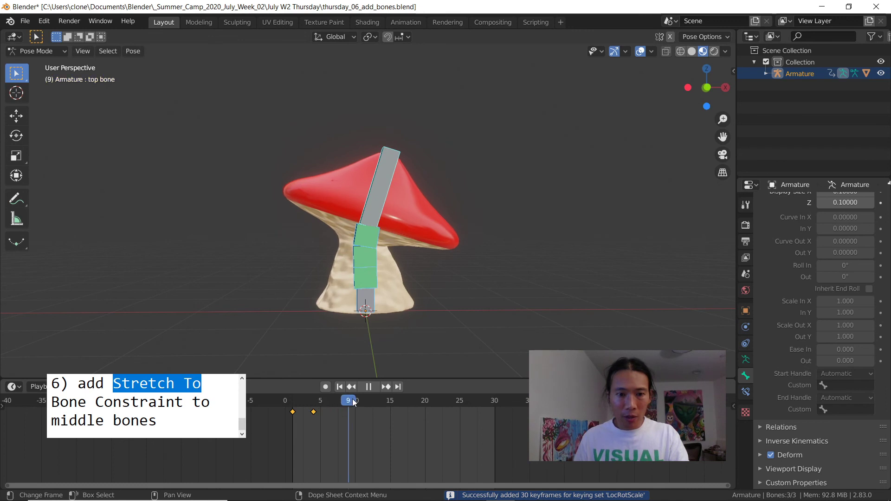
left_click(353, 400)
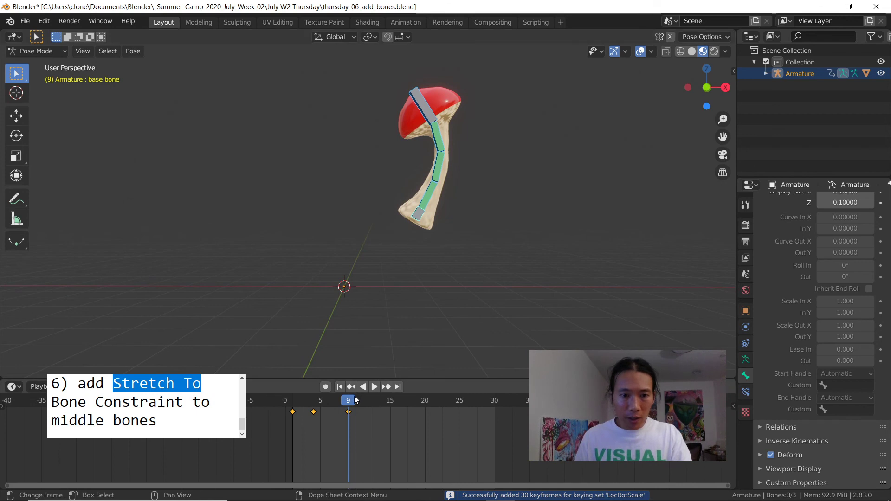
Scrub through the frames and play back the squash-and-jump animation, then stop it.
left_click(374, 386)
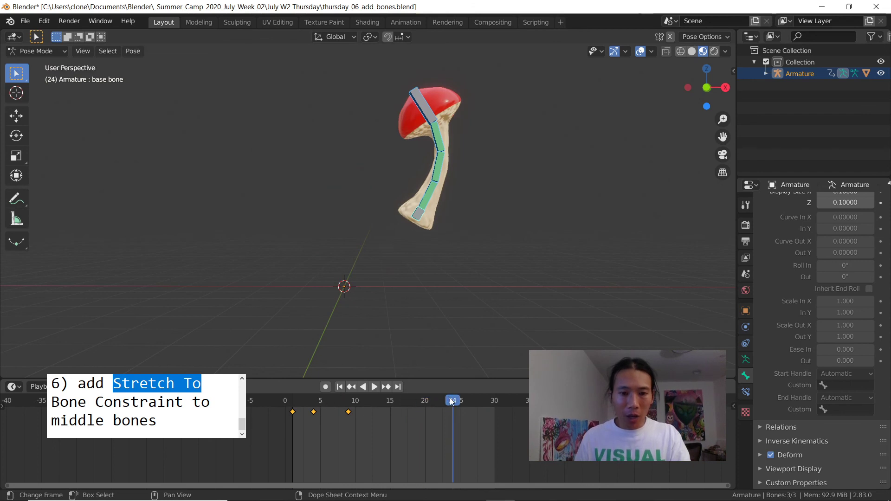
left_click_drag(452, 401, 431, 401)
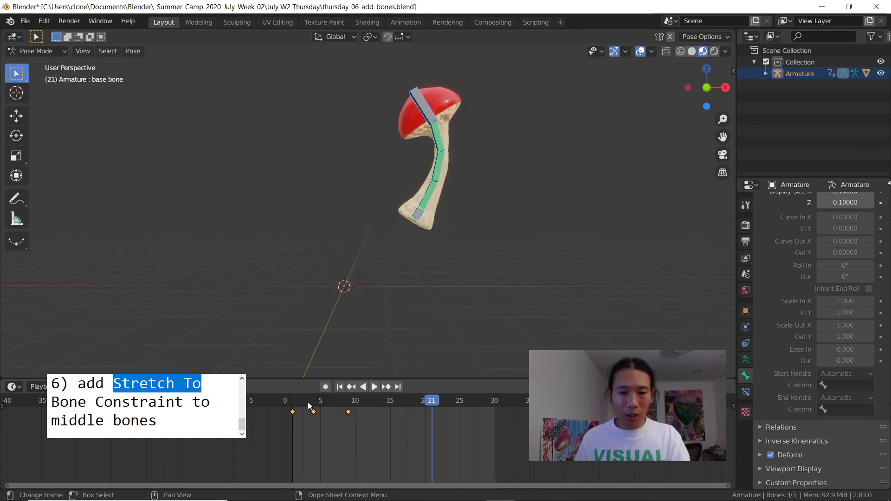
left_click(373, 386)
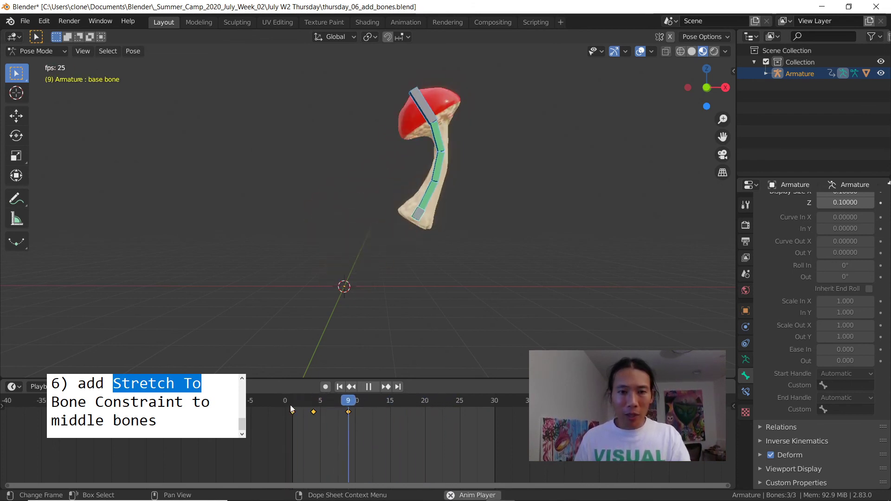
left_click(367, 386)
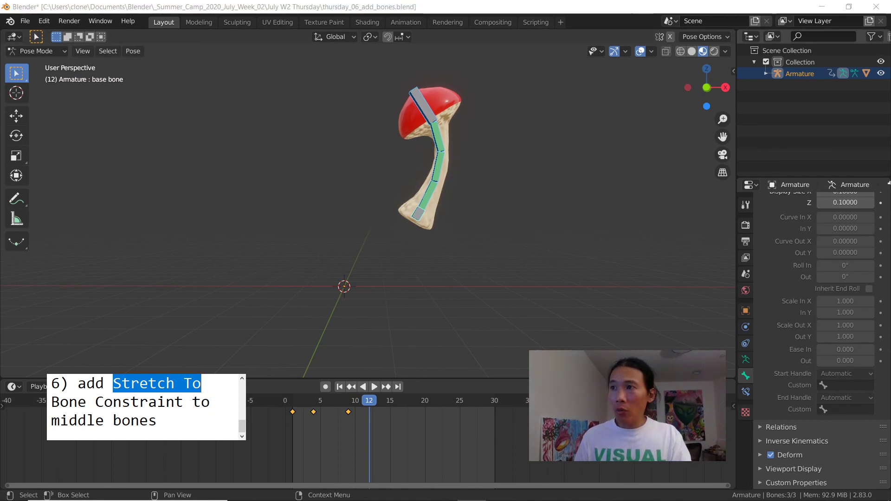